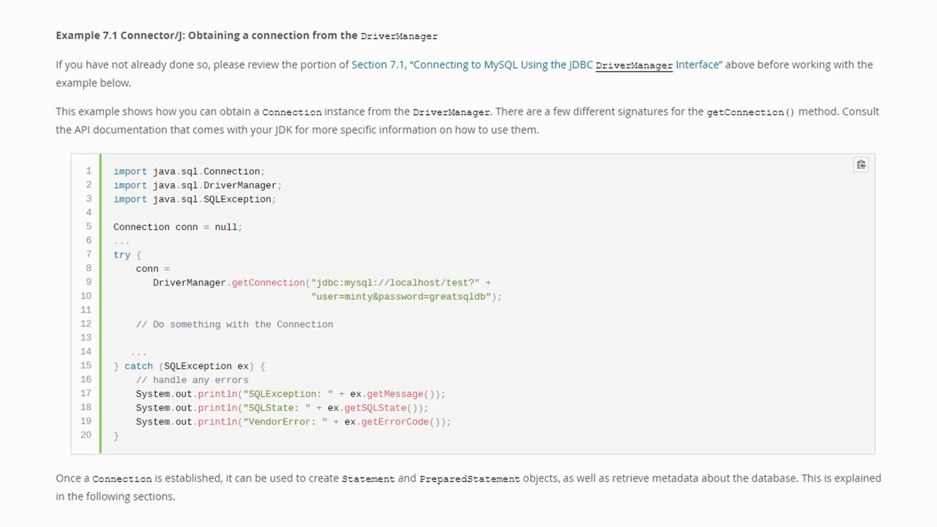
Step: Read the DriverManager connection example, then scroll down to section 7.2 on Statement objects
{"action": "triple_click", "coordinate": [322, 283]}
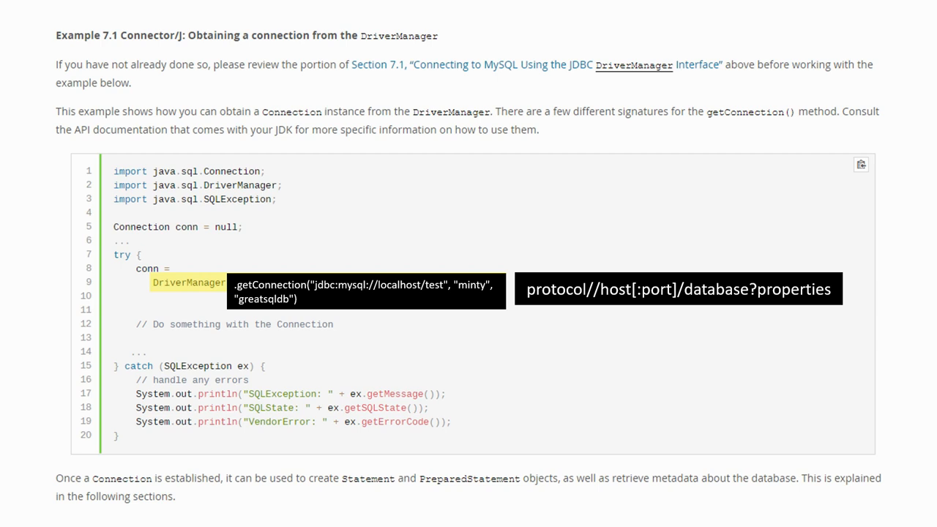
{"action": "scroll", "scroll_direction": "down", "scroll_amount": 3}
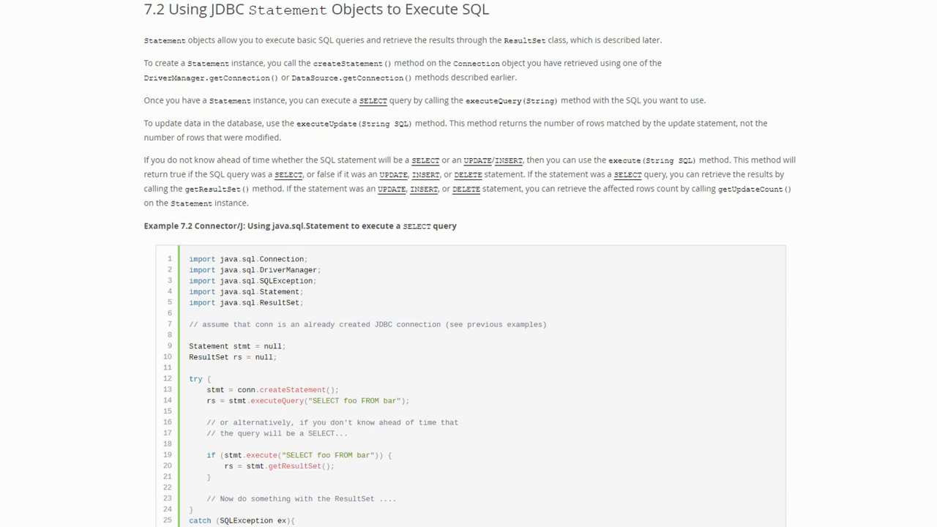
Step: Review Example 7.2's SELECT query code before returning to Test.java in NetBeans
{"action": "left_click_drag", "start_coordinate": [208, 389], "coordinate": [410, 400]}
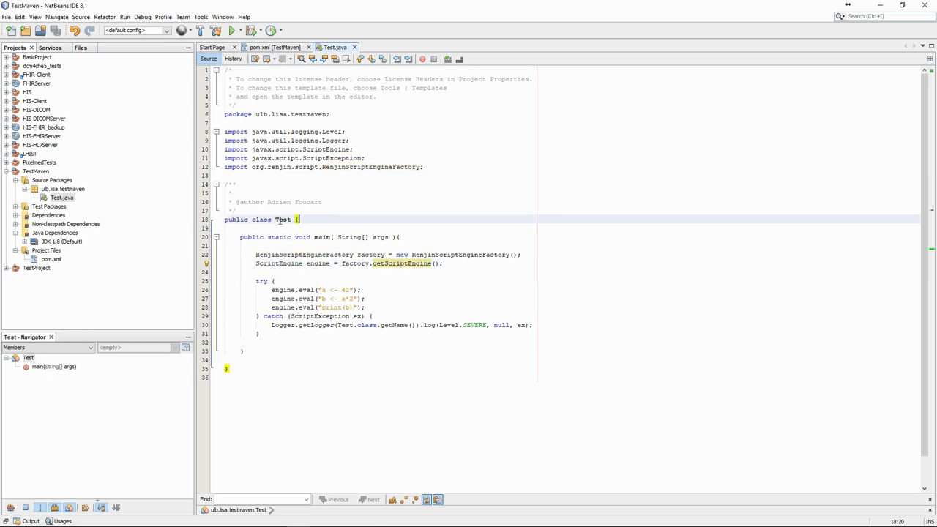
Step: Create a Java class named DatabaseManager in the ulb.lisa.testmaven package
{"action": "right_click", "coordinate": [48, 189]}
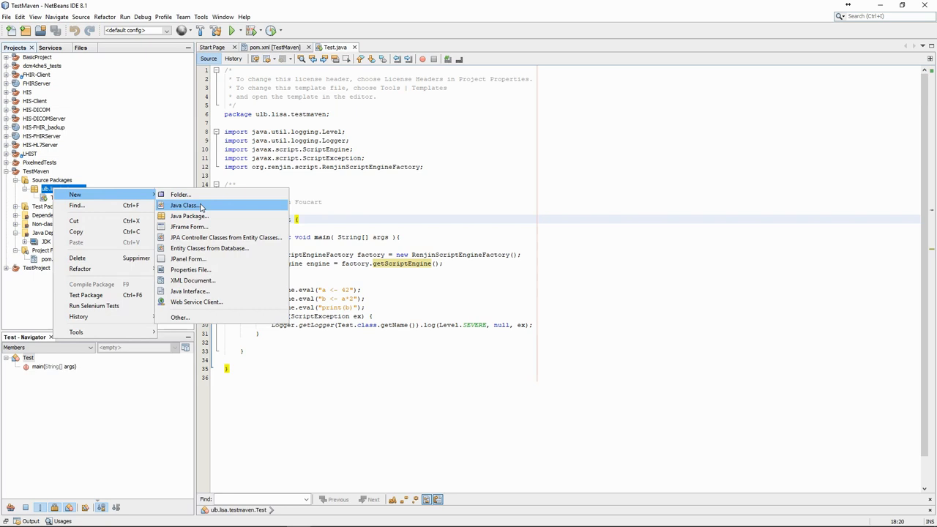
{"action": "left_click", "coordinate": [185, 205]}
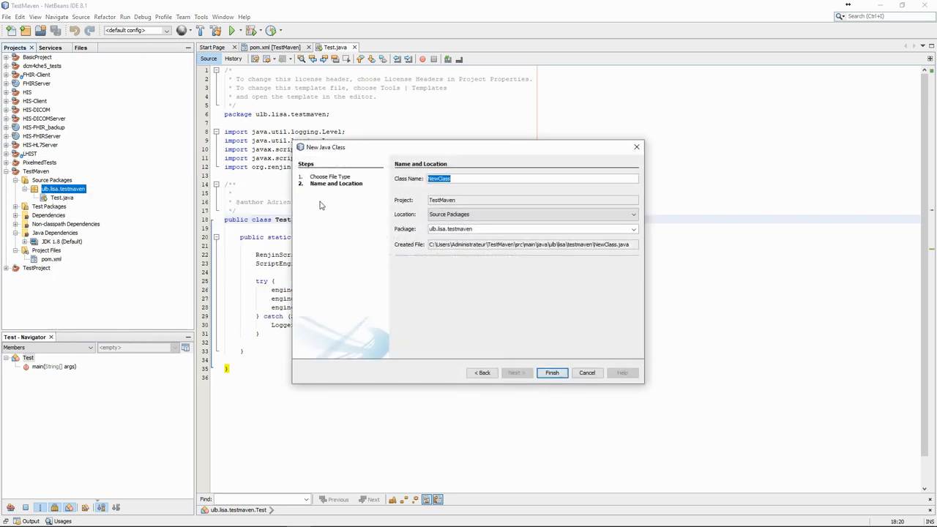
{"action": "type", "text": "DatabaseMan"}
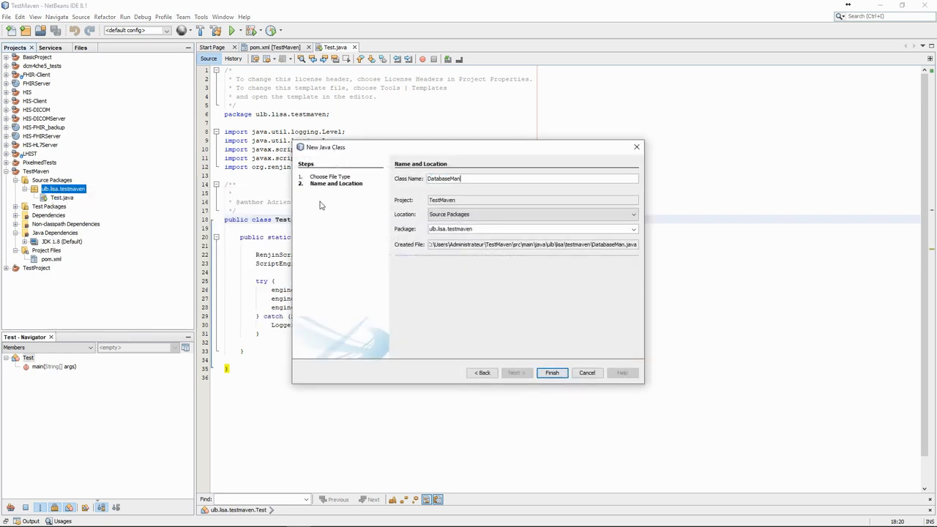
{"action": "type", "text": "ager"}
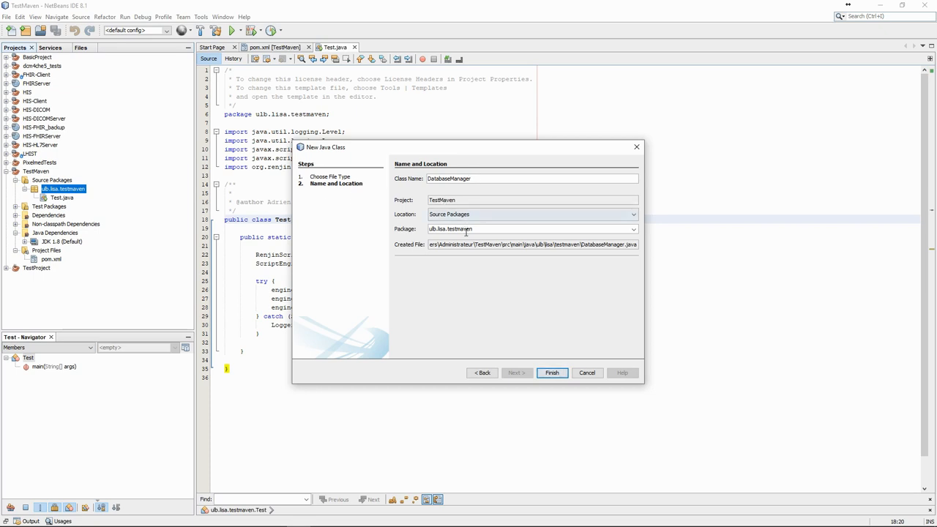
{"action": "left_click", "coordinate": [551, 372]}
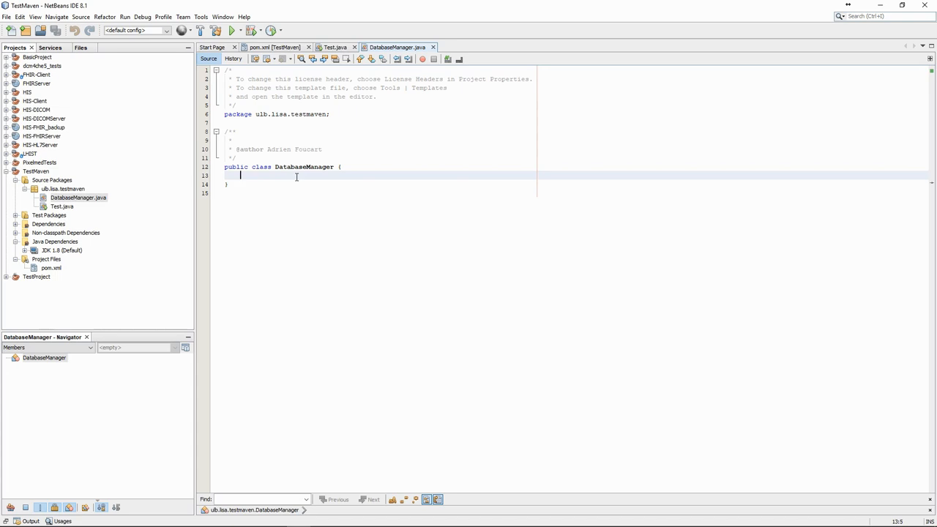
Step: Declare private String host, int port, String user, String password and String database fields
{"action": "key", "text": "enter"}
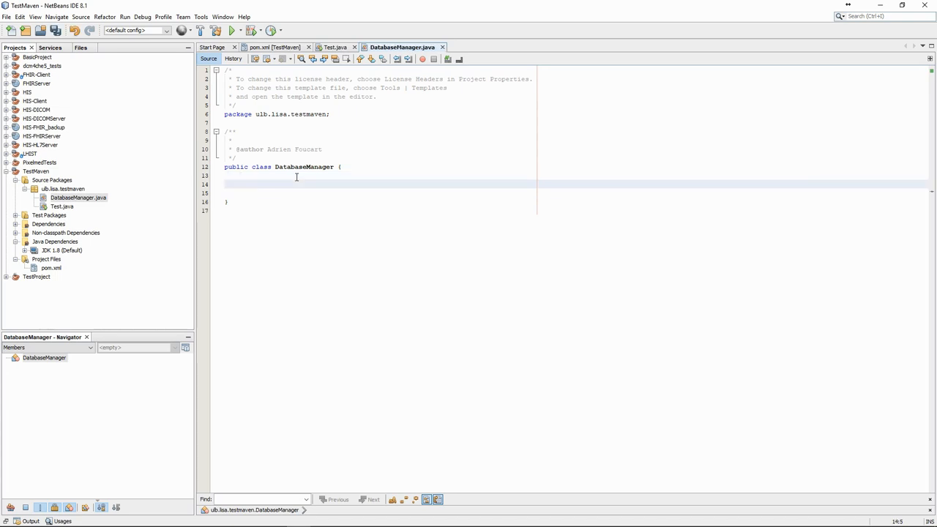
{"action": "type", "text": "private Stri"}
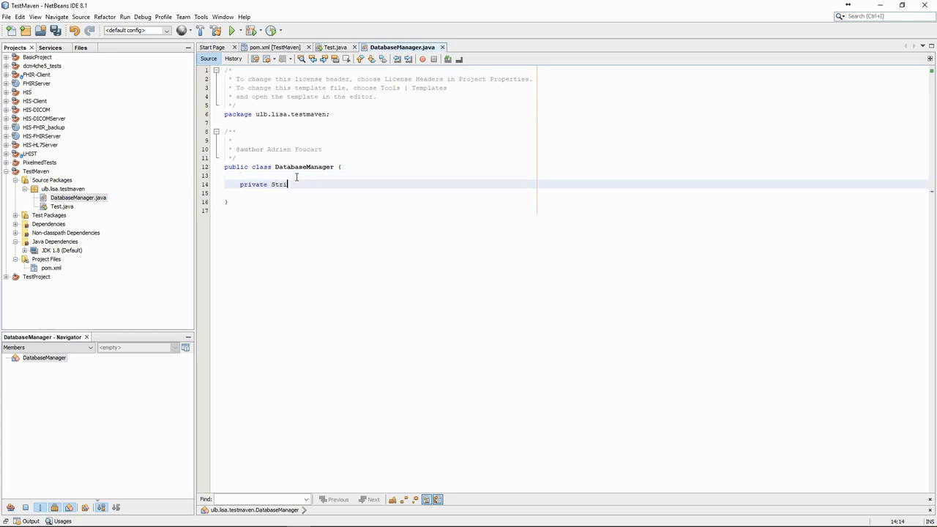
{"action": "type", "text": "ng host;"}
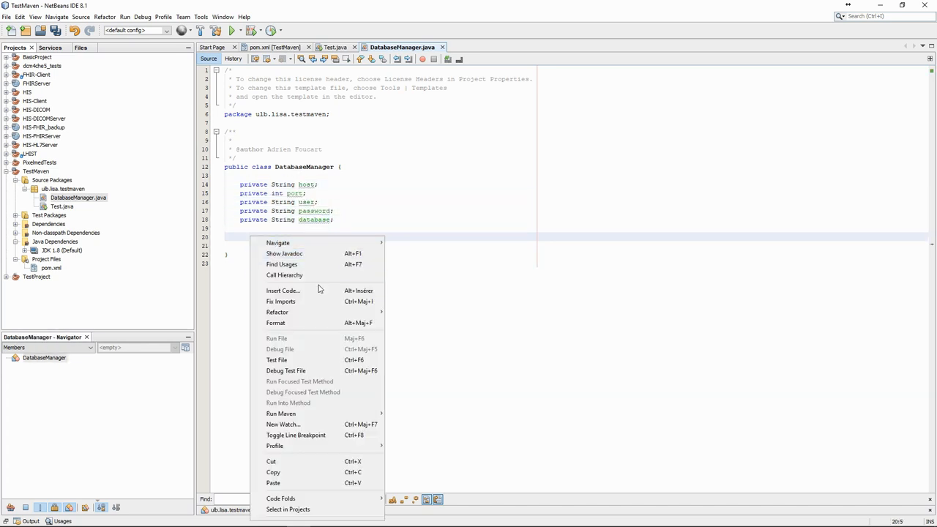
Step: Generate a constructor initialising all five fields and add a private Connection conn field
{"action": "left_click", "coordinate": [282, 290]}
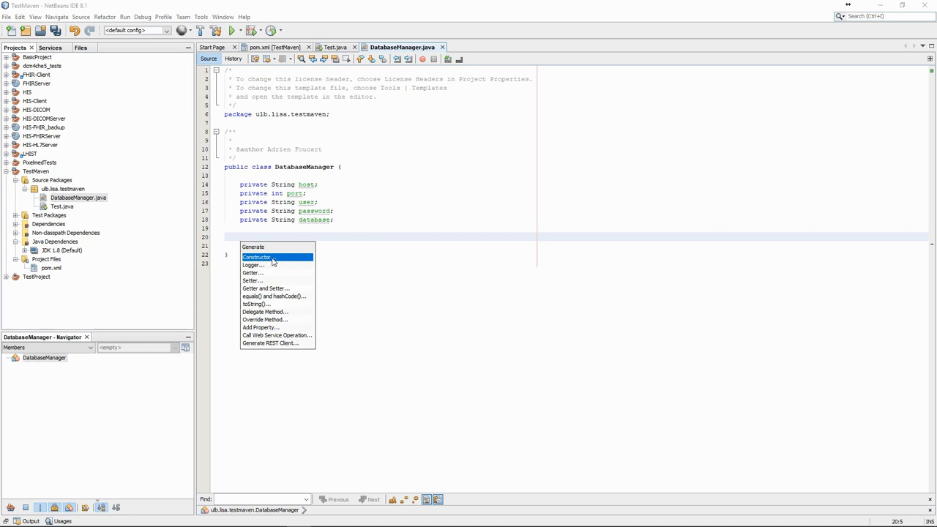
{"action": "left_click", "coordinate": [257, 256]}
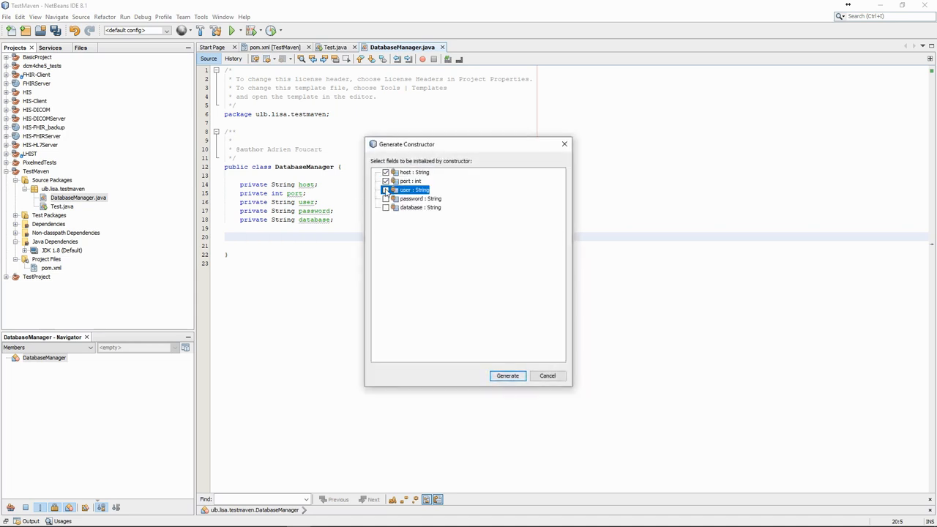
{"action": "left_click", "coordinate": [386, 207]}
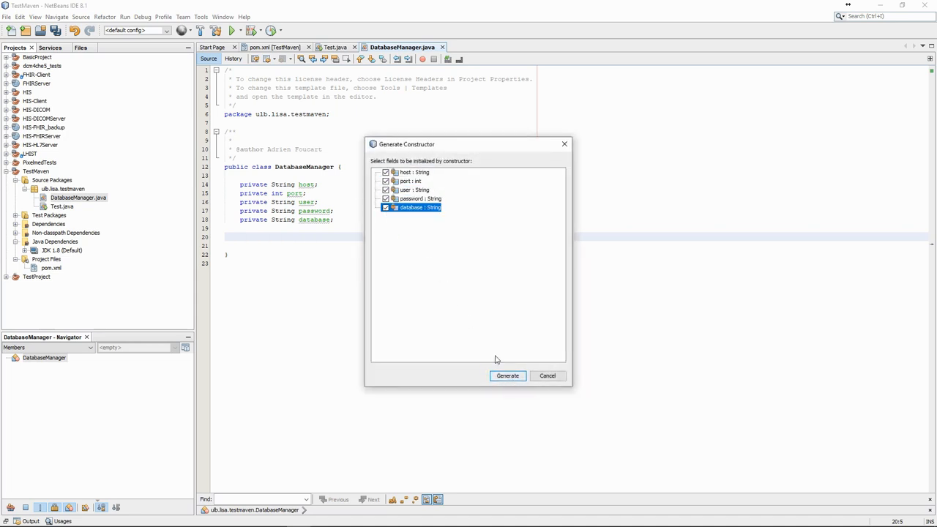
{"action": "left_click", "coordinate": [507, 375]}
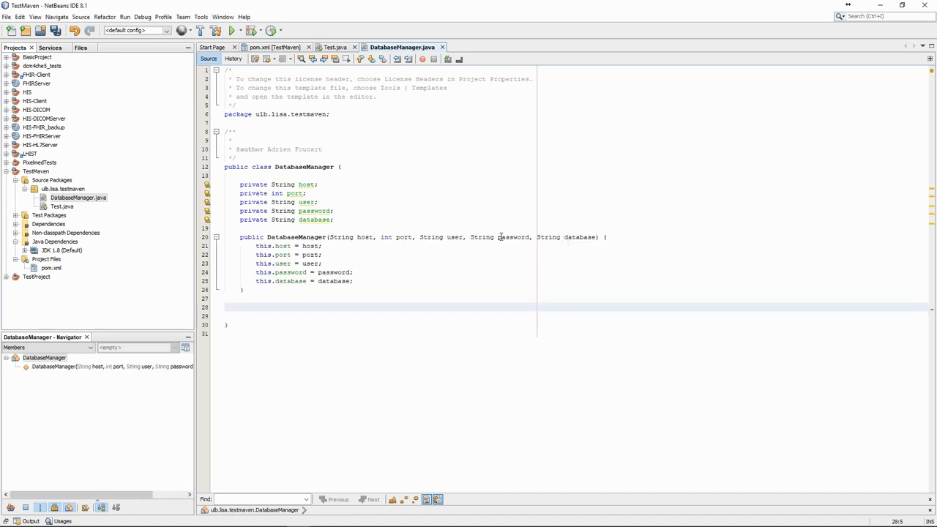
{"action": "type", "text": "private Connection conn;"}
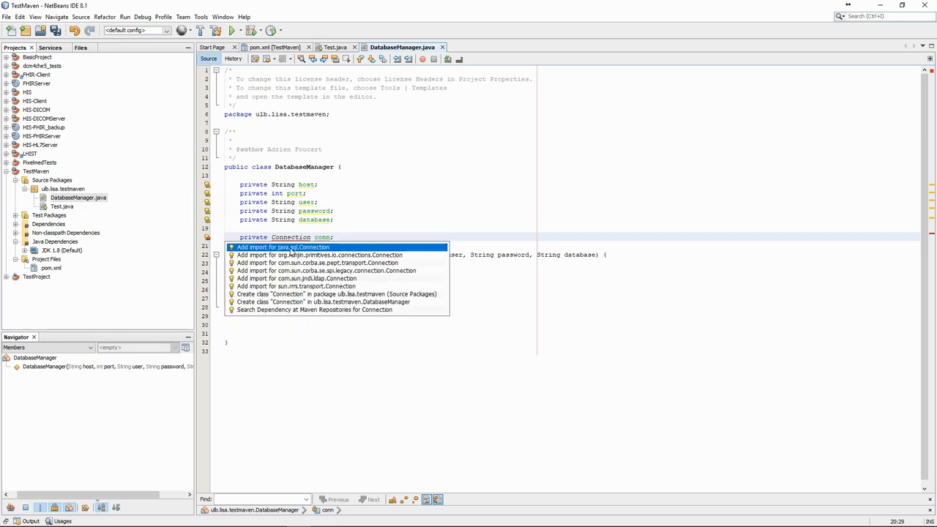
Step: Import Connection and load com.mysql.cj.jdbc.Driver in the constructor, with try-catch including SQLException
{"action": "left_click", "coordinate": [284, 246]}
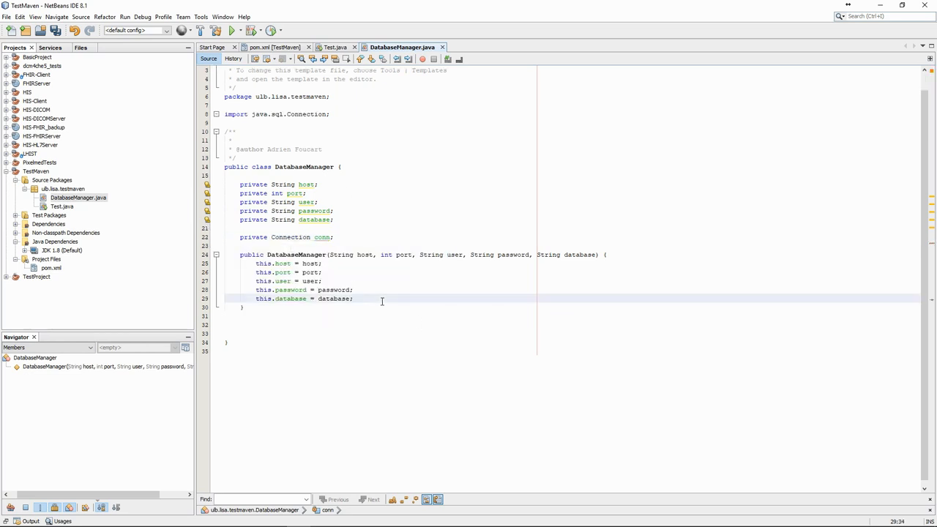
{"action": "type", "text": "Class.forName(\"com.mysql.cj.jdbc.Driver\").newInstance();"}
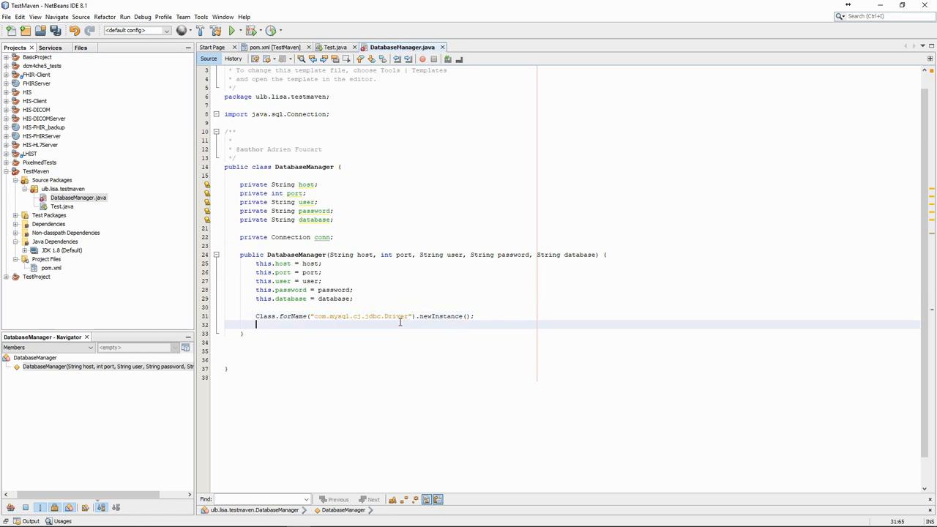
{"action": "left_click", "coordinate": [207, 315]}
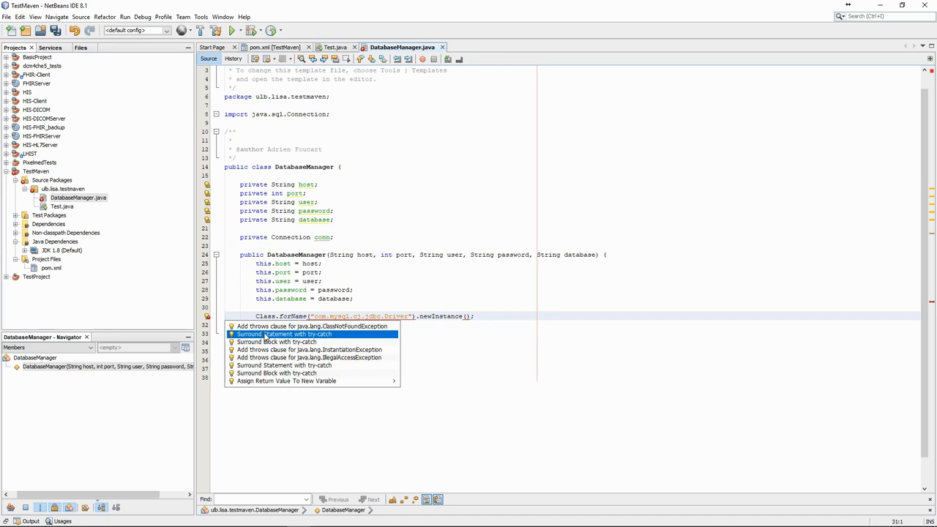
{"action": "left_click", "coordinate": [285, 334]}
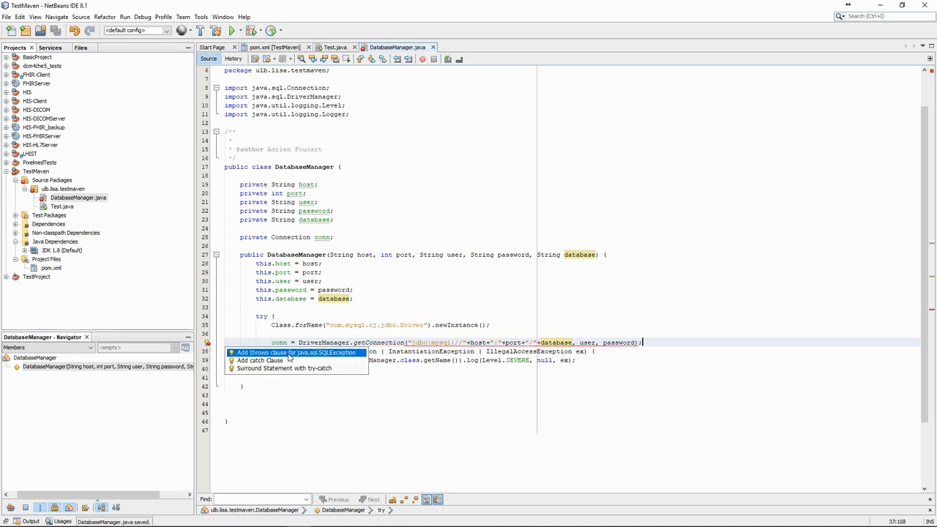
{"action": "mouse_move", "coordinate": [259, 360]}
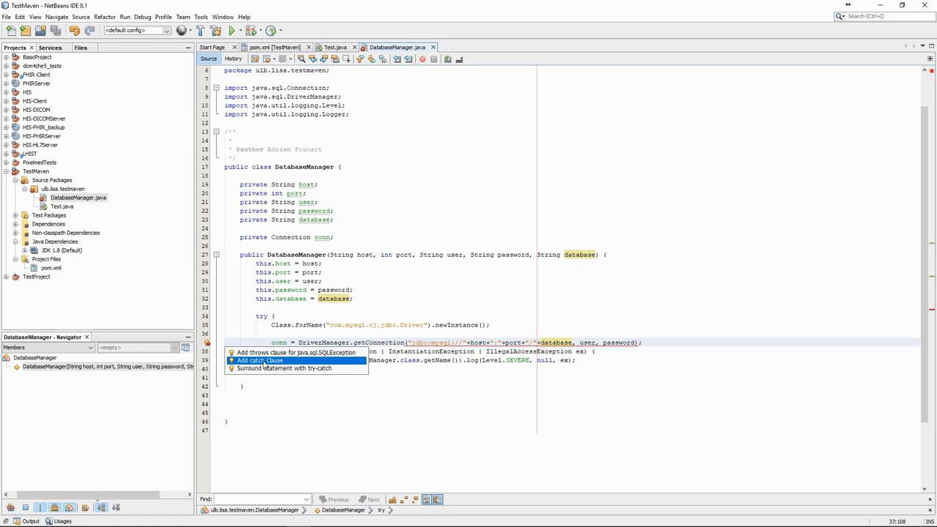
{"action": "left_click", "coordinate": [260, 360]}
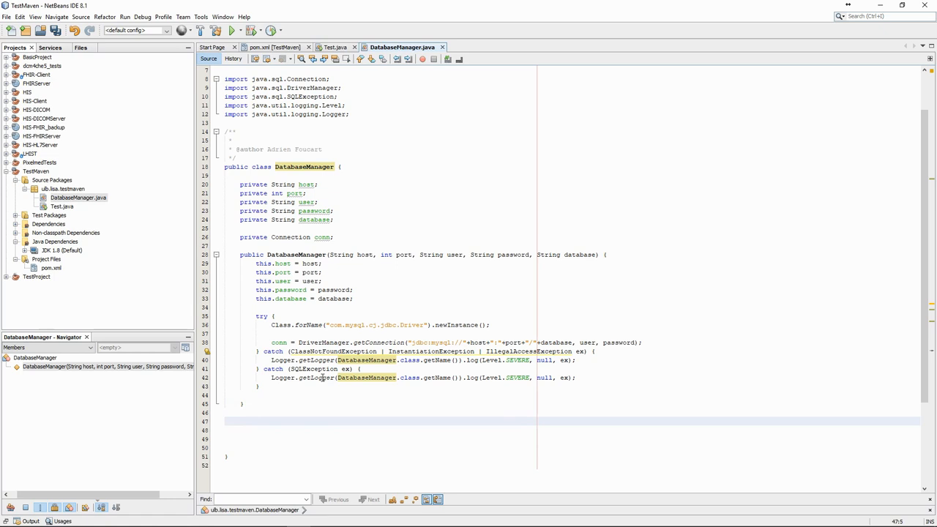
{"action": "type", "text": "public ArrayList<S"}
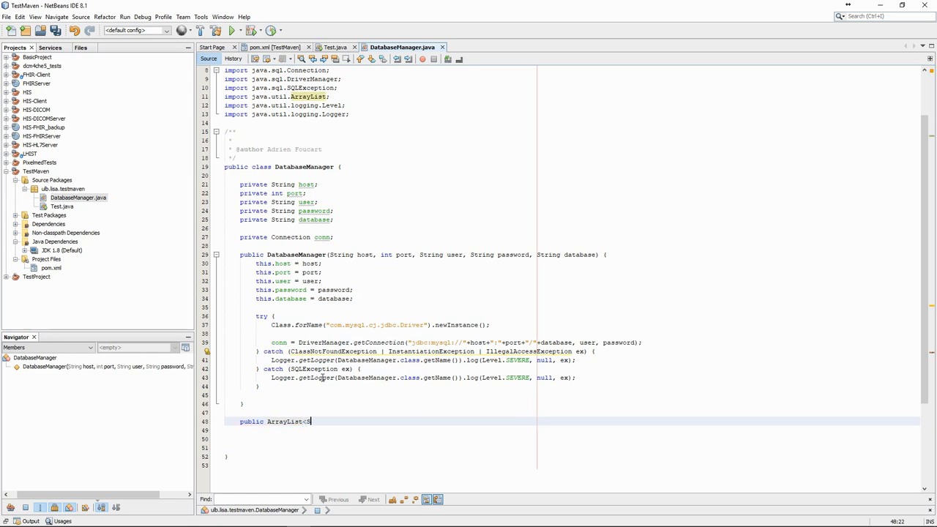
Step: Declare a printPersons() method returning ArrayList<String>, starting with an empty persons list
{"action": "type", "text": "tring> p"}
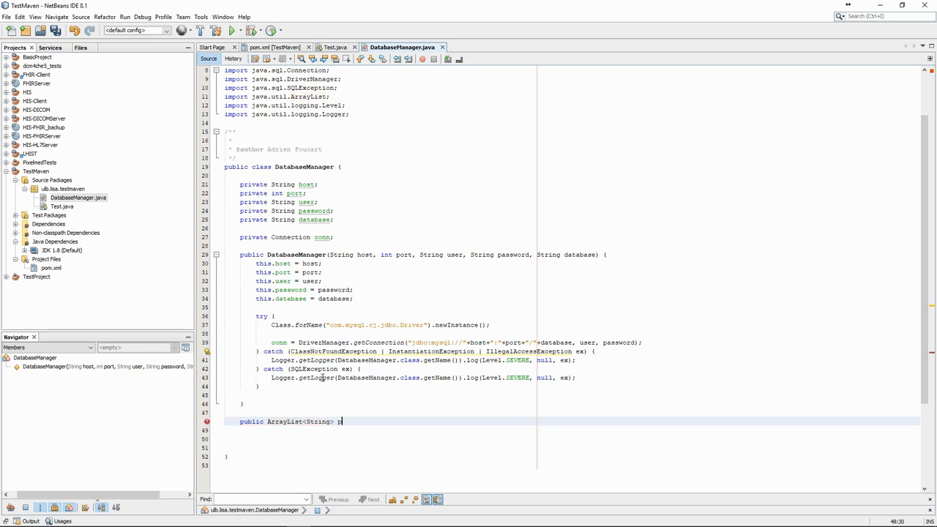
{"action": "type", "text": "print"}
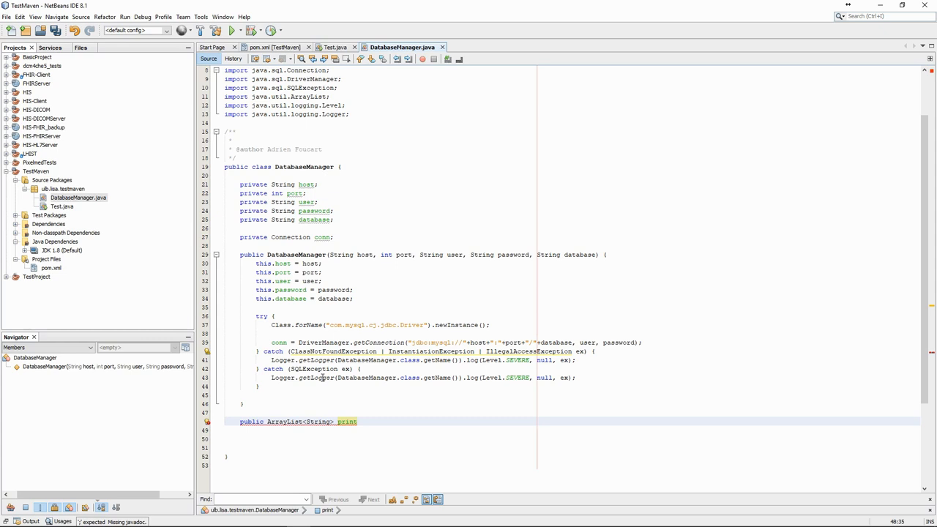
{"action": "type", "text": "Persons()"}
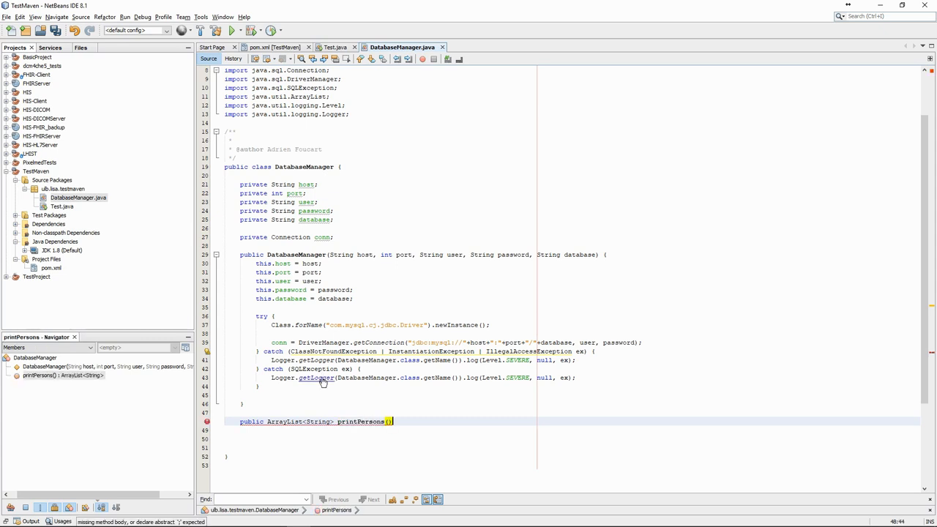
{"action": "type", "text": "{"}
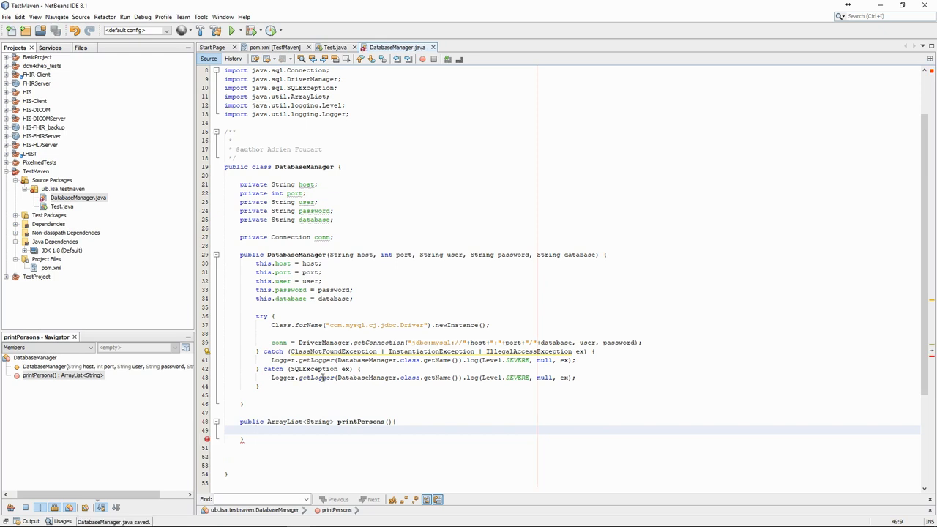
{"action": "type", "text": "ArrayList<String> persons = new ArrayList();"}
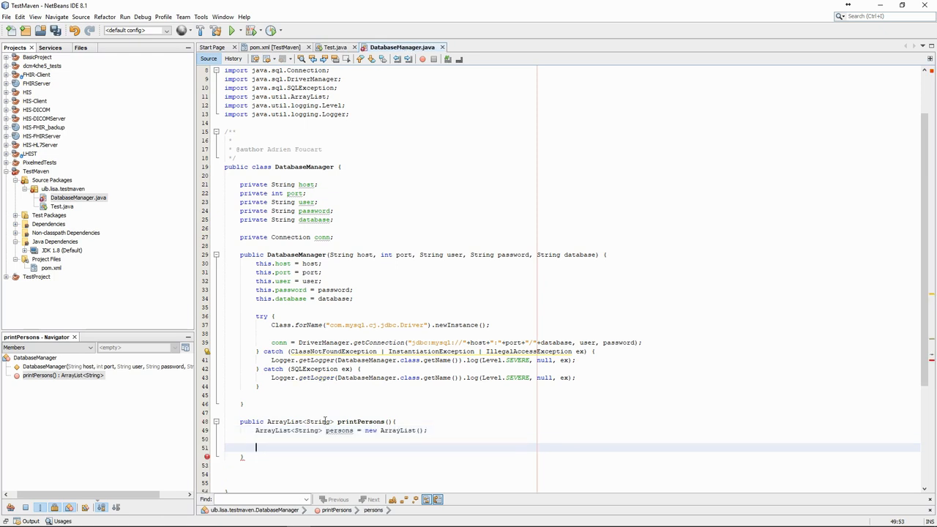
Step: Create a Statement from conn and begin a ResultSet executeQuery starting with SELECT
{"action": "type", "text": "Statement stmt ="}
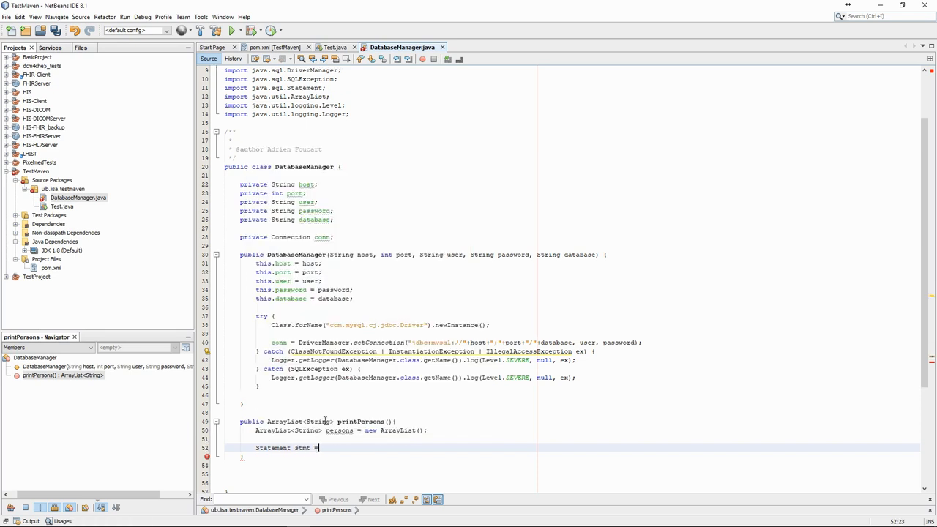
{"action": "type", "text": "conn."}
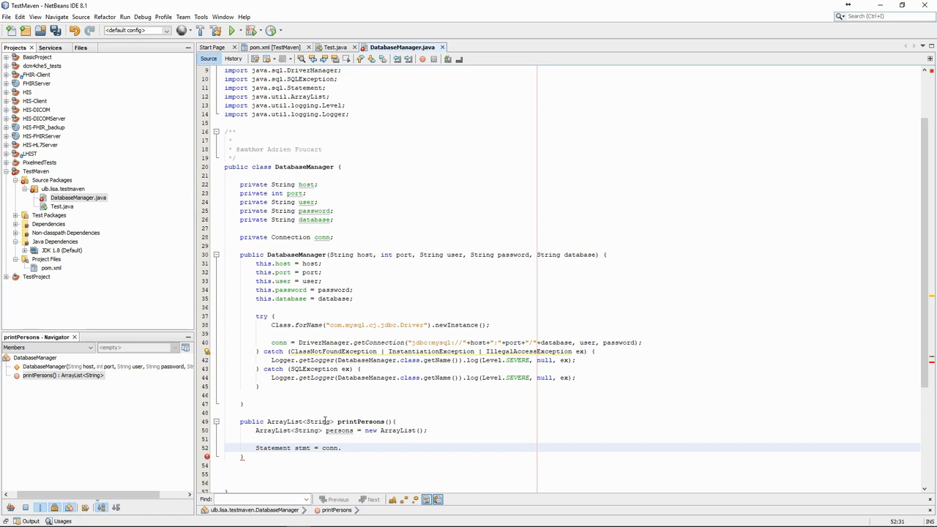
{"action": "type", "text": "createStatement();"}
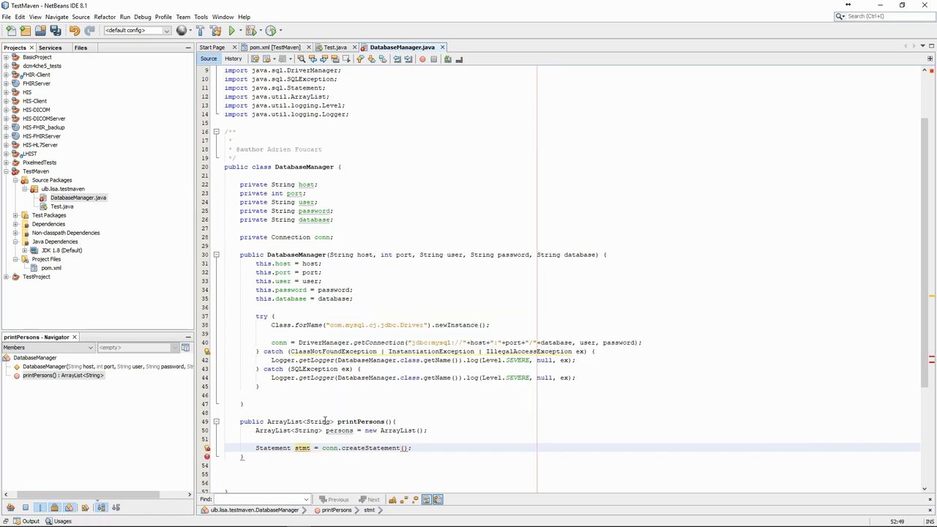
{"action": "type", "text": "ResultSet"}
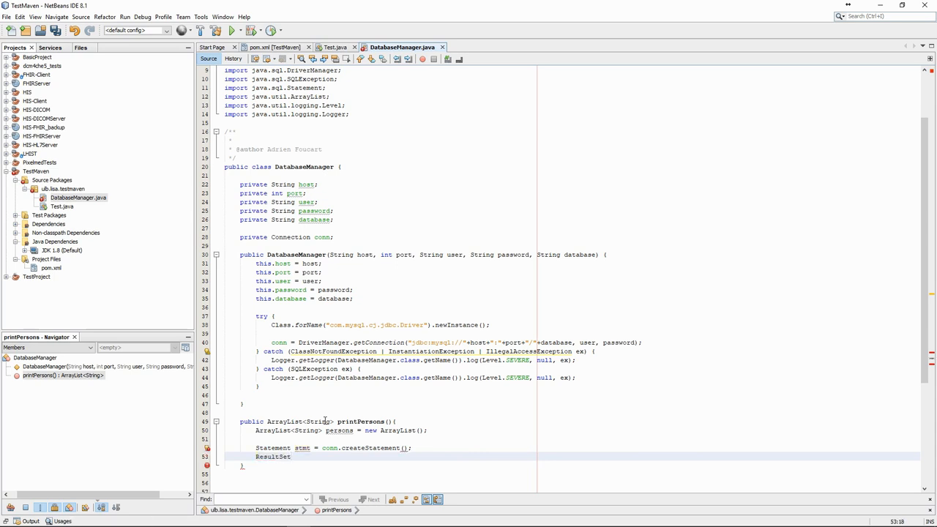
{"action": "type", "text": "ResultSet"}
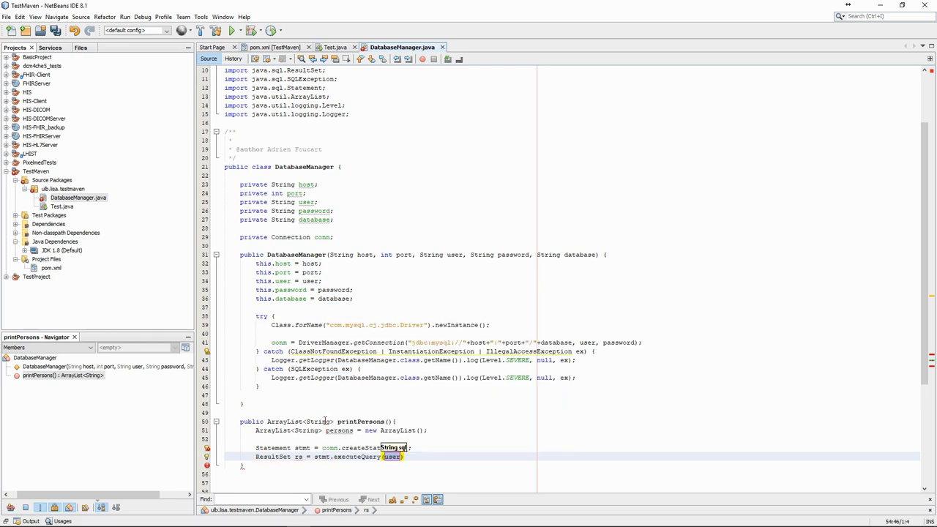
{"action": "type", "text": "SELECT \""}
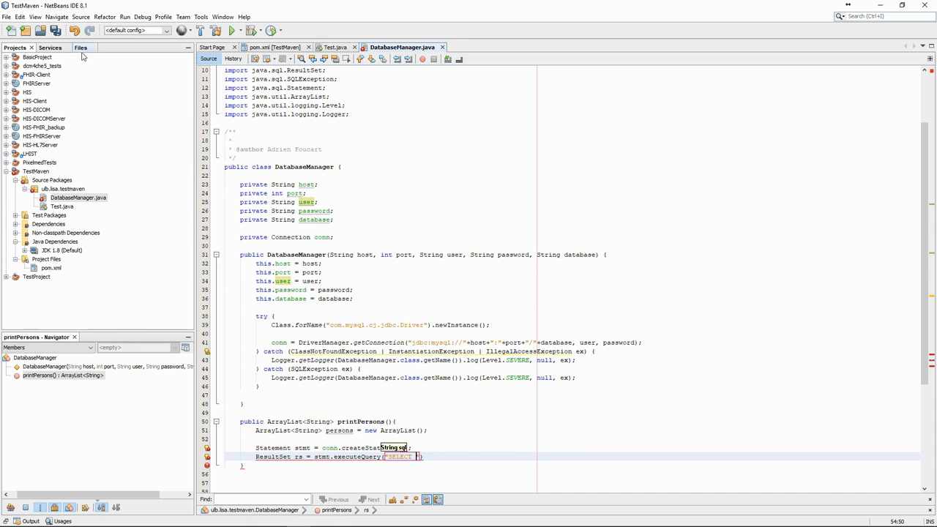
{"action": "left_click", "coordinate": [49, 47]}
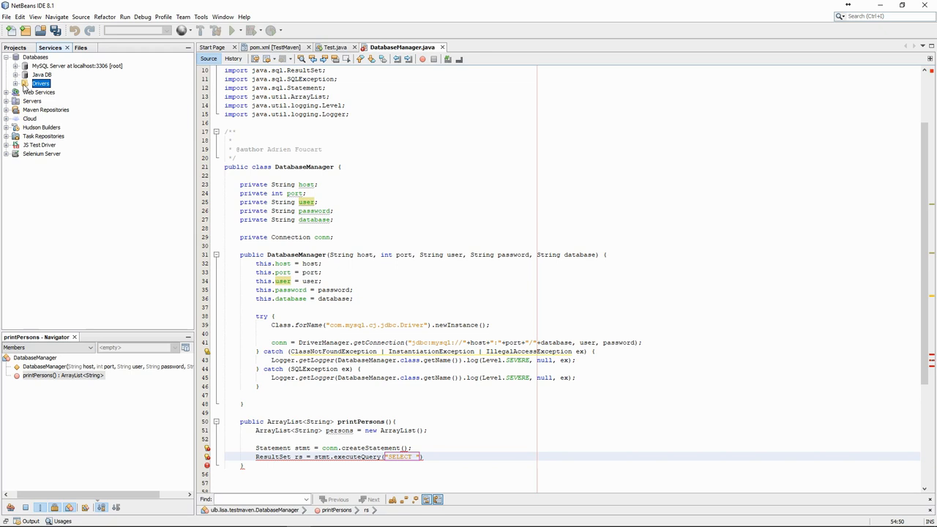
Step: Connect to the infoh400 database on MySQL Server, logging in with foucart
{"action": "left_click", "coordinate": [18, 66]}
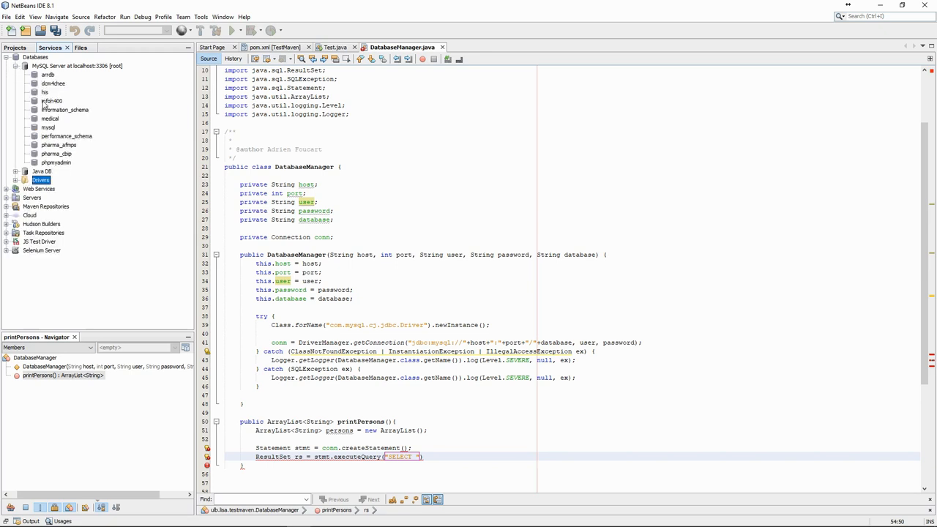
{"action": "right_click", "coordinate": [64, 101]}
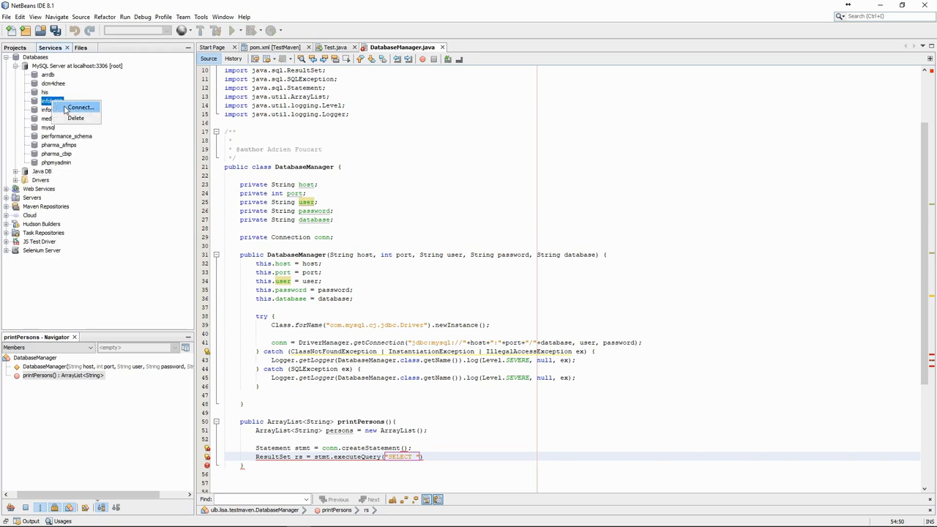
{"action": "left_click", "coordinate": [80, 108]}
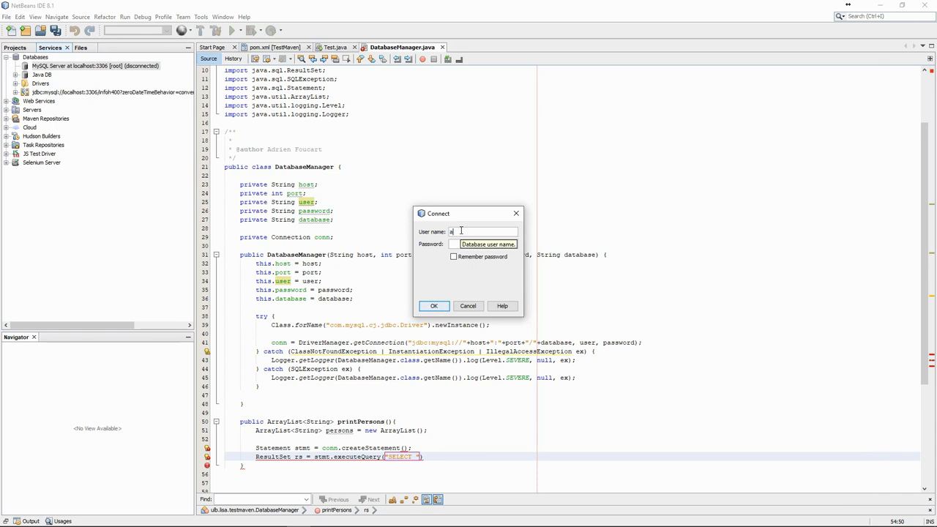
{"action": "type", "text": "foucart"}
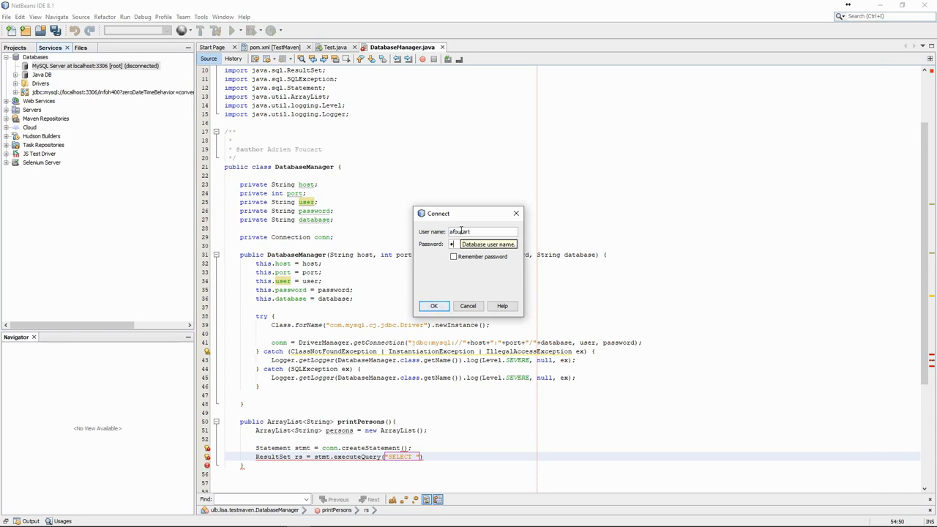
{"action": "left_click", "coordinate": [468, 305]}
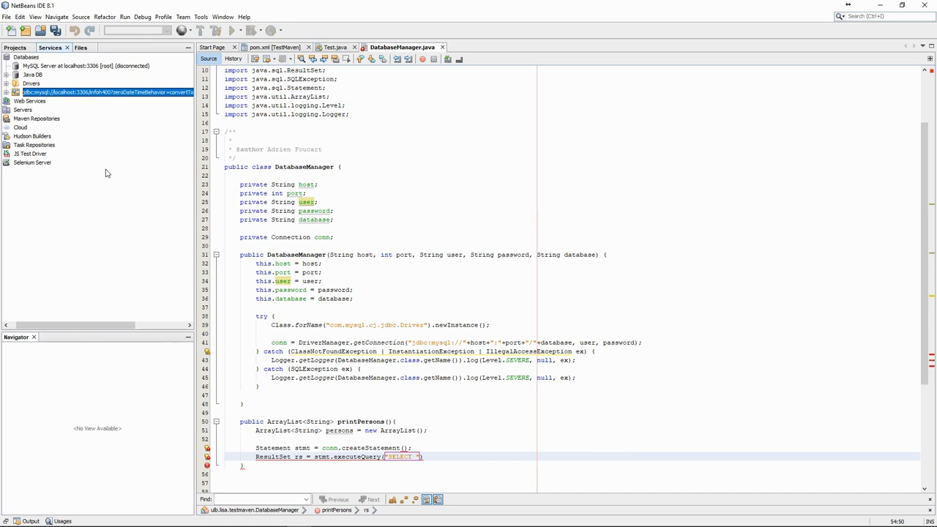
{"action": "mouse_move", "coordinate": [36, 118]}
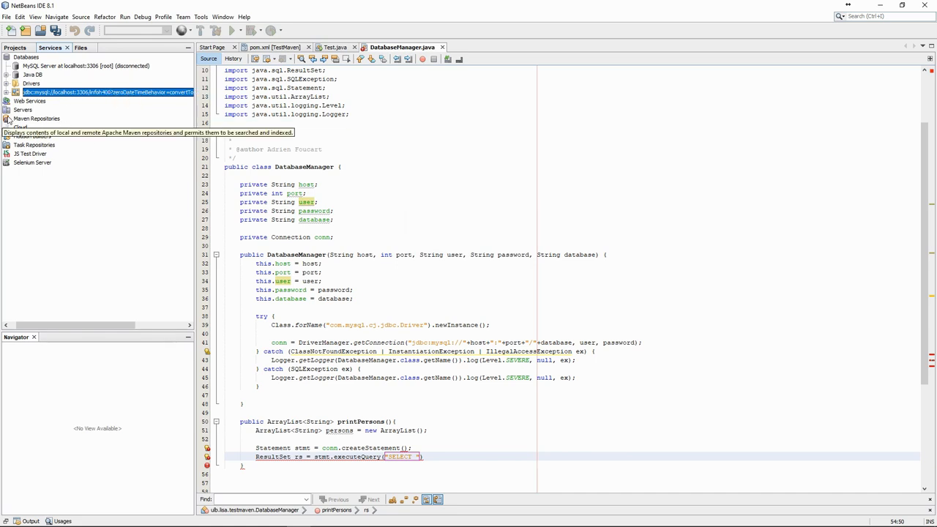
Step: Finish the query for firstname, familyname and dateofbirth from person, save, and add try-catch
{"action": "left_click", "coordinate": [43, 154]}
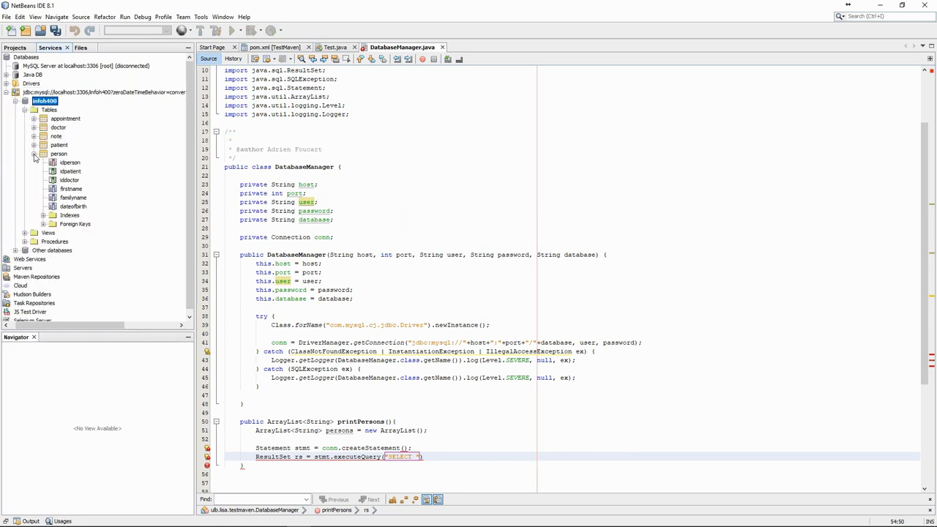
{"action": "mouse_move", "coordinate": [71, 189]}
{"action": "type", "text": "firstname, familyname, dateofbirth FROM person"}
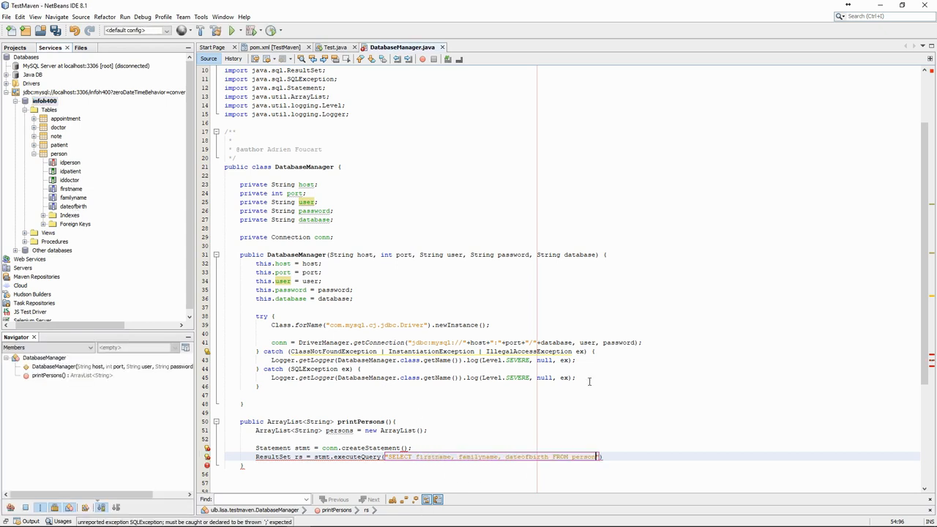
{"action": "type", "text": ";"}
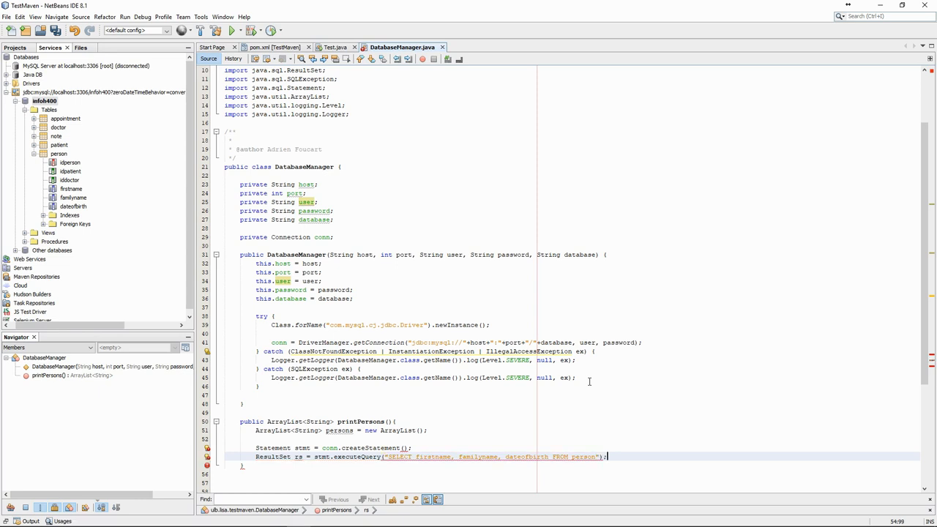
{"action": "key", "text": "ctrl+s"}
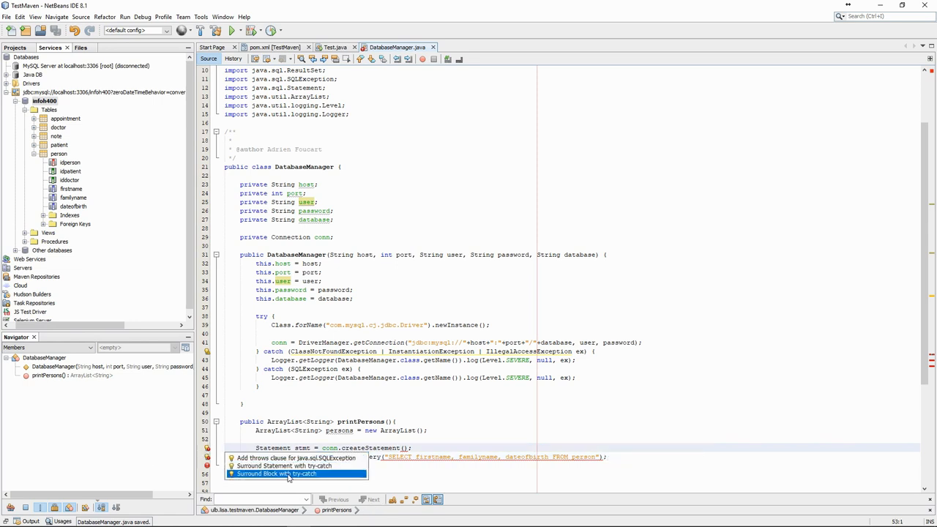
{"action": "left_click", "coordinate": [286, 473]}
{"action": "type", "text": "while(rs.nex"}
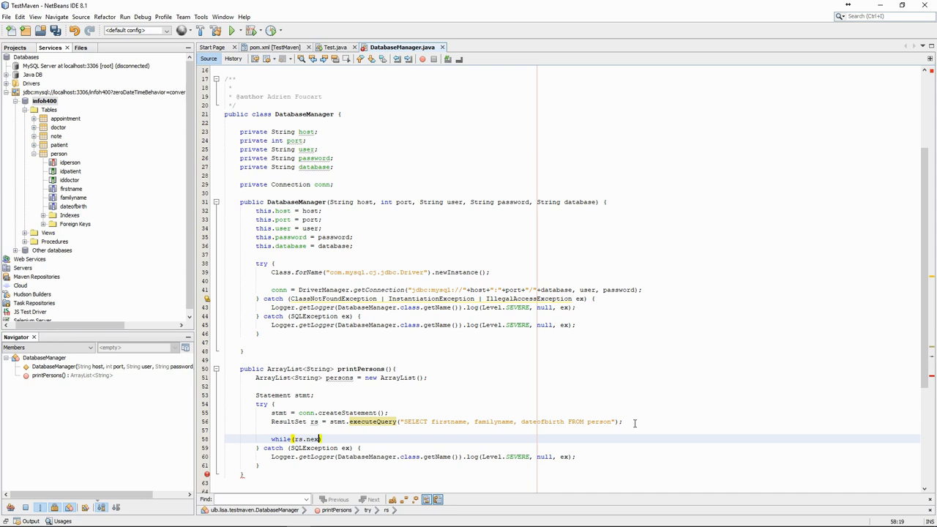
Step: Add a while(rs.next()) loop reading firstName, familyName and dateOfBirth from each row
{"action": "type", "text": "(){"}
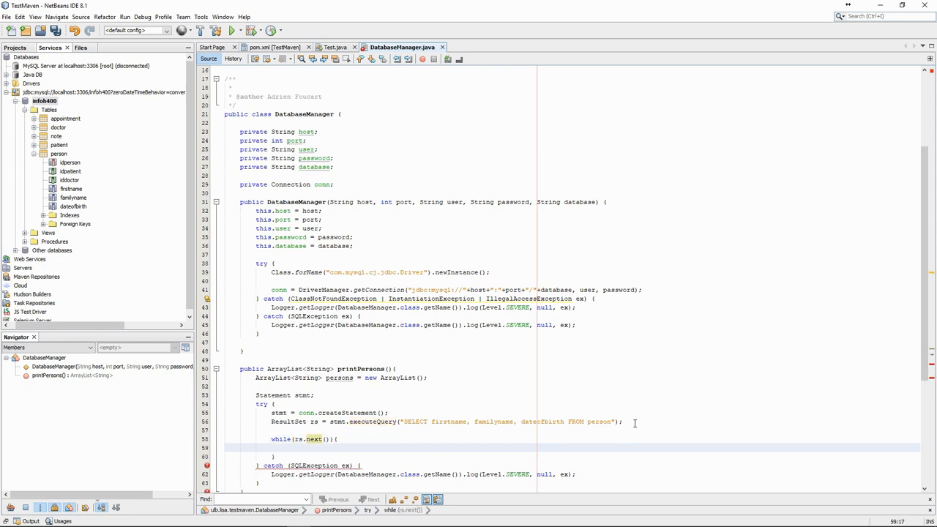
{"action": "type", "text": "String firstName = rs."}
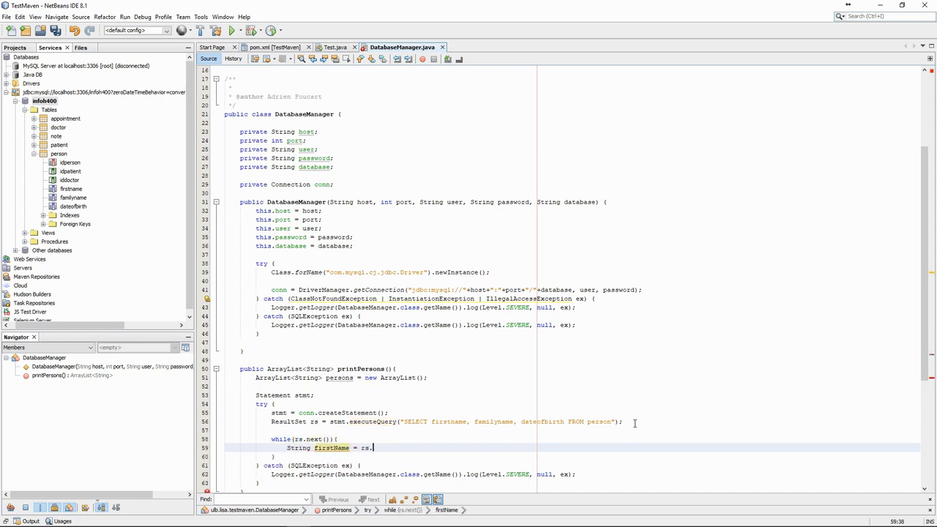
{"action": "type", "text": "getStri"}
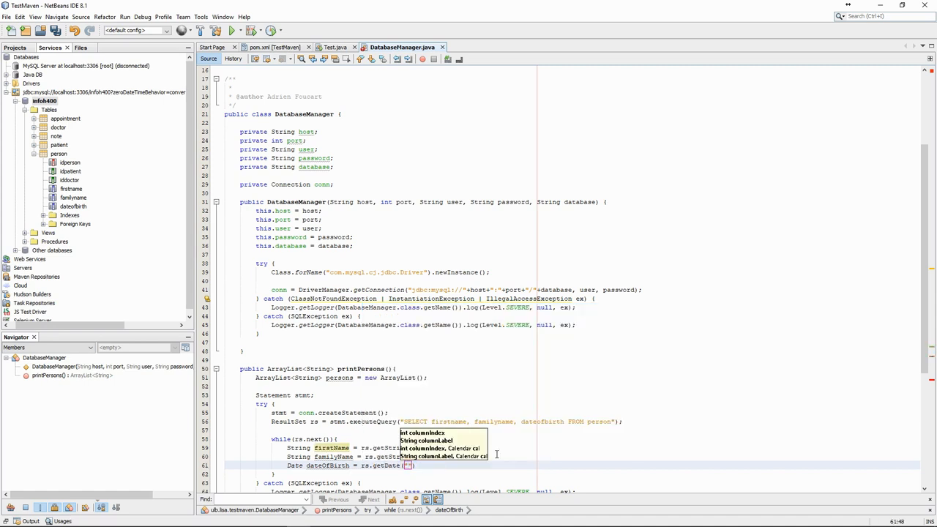
{"action": "type", "text": "dateofbirth"}
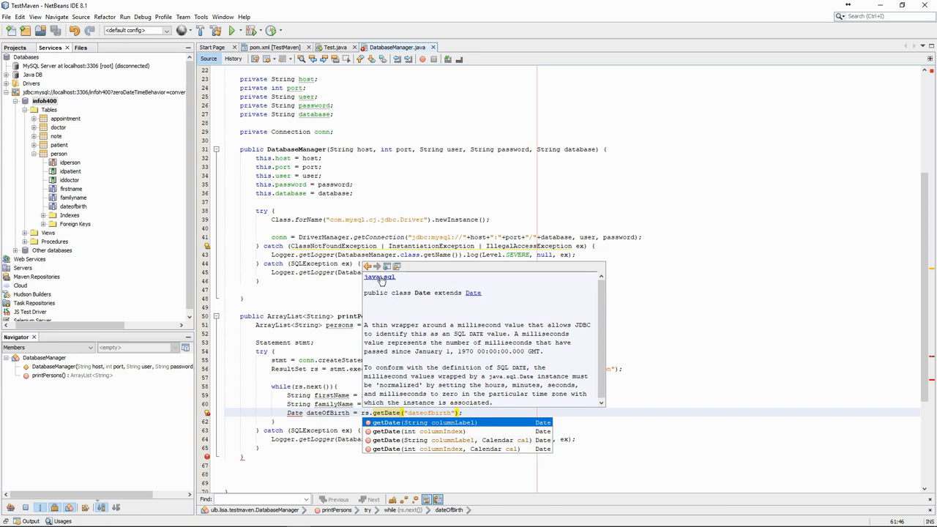
{"action": "key", "text": "Escape"}
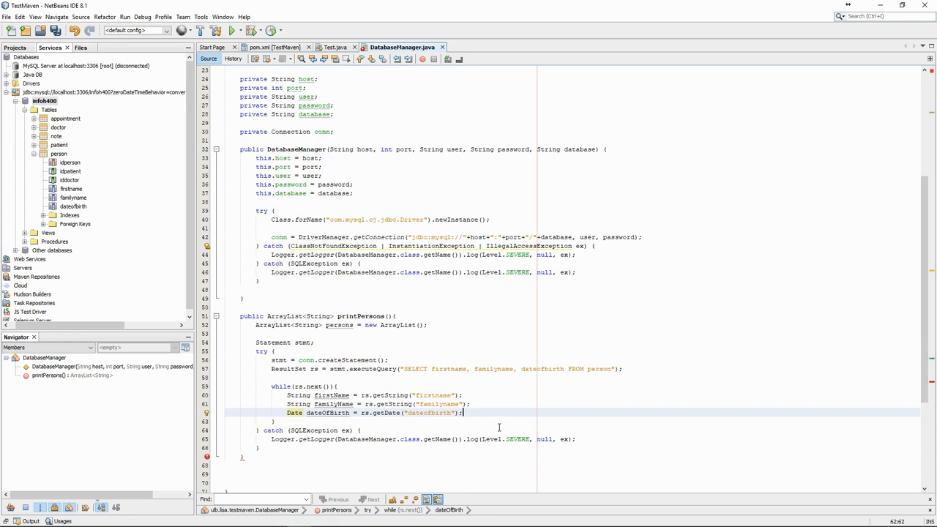
{"action": "type", "text": "String formattedString ="}
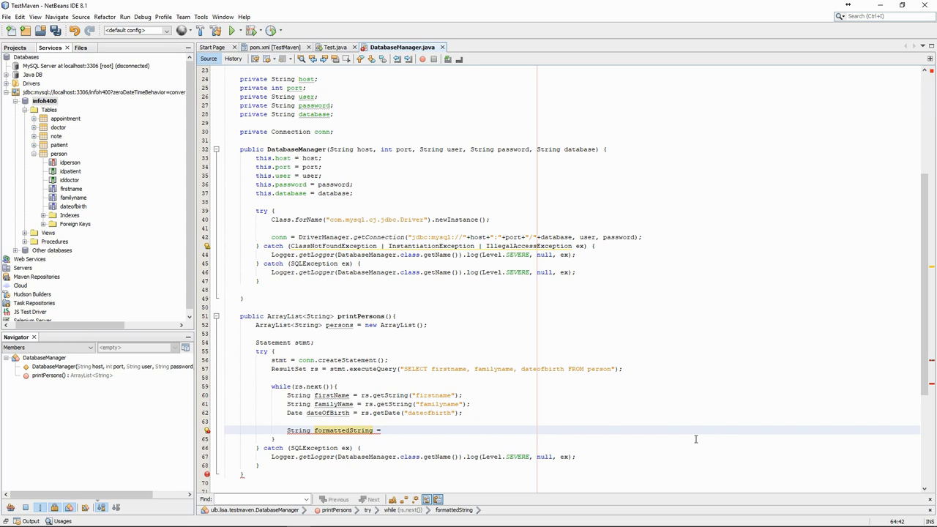
Step: Build formattedString from the person's names, add it to persons, and return persons
{"action": "type", "text": "firstName + \" \" + familyName.toUpperCase() + \" (born \" + dateOfBirth + \")\";"}
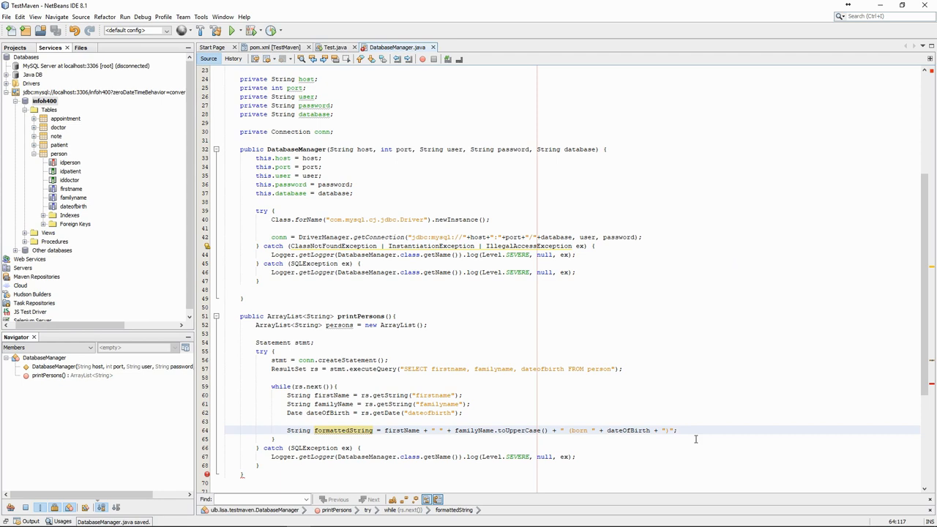
{"action": "type", "text": "persons.add("}
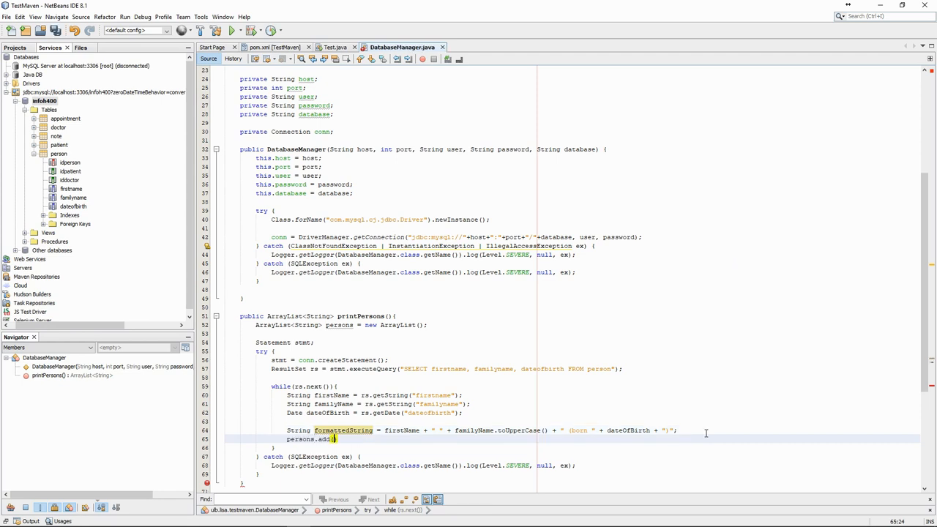
{"action": "type", "text": "formattedString"}
{"action": "type", "text": "System.out.println(formatted"}
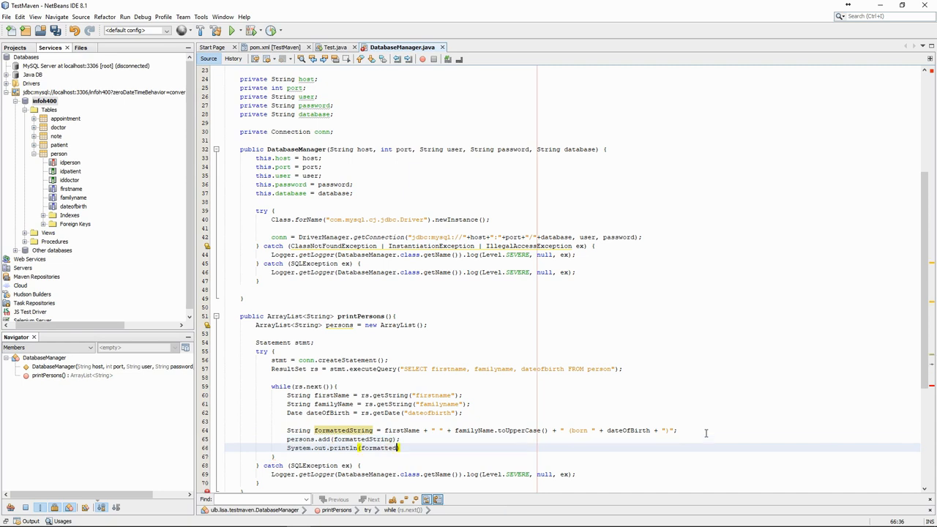
{"action": "type", "text": ");"}
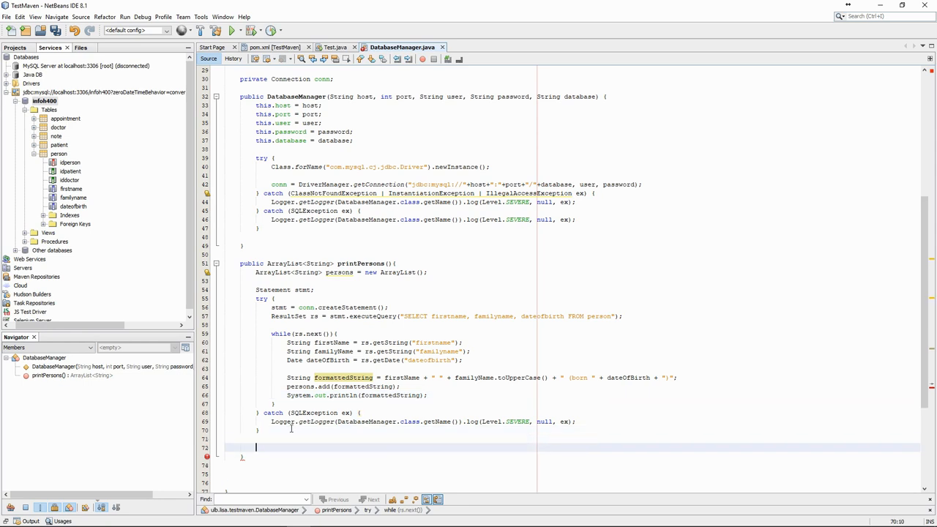
{"action": "type", "text": "return persons;"}
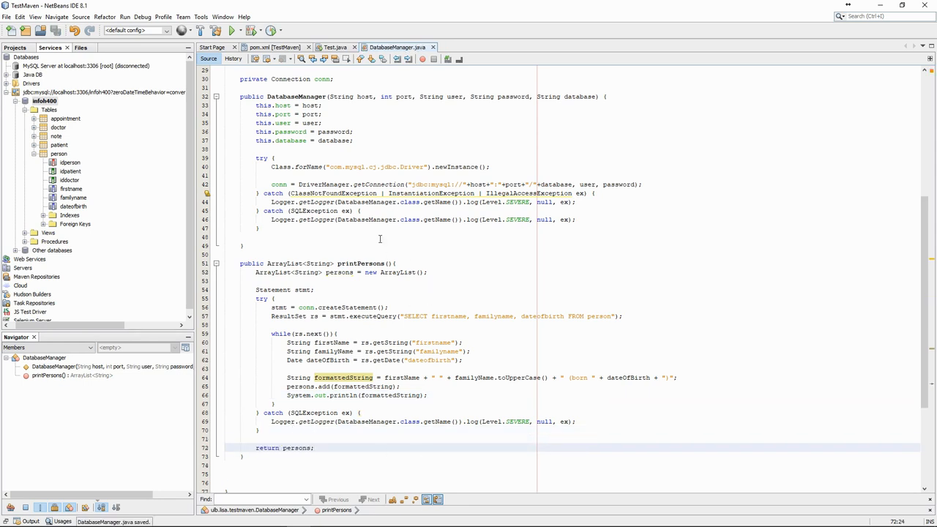
{"action": "left_click", "coordinate": [334, 47]}
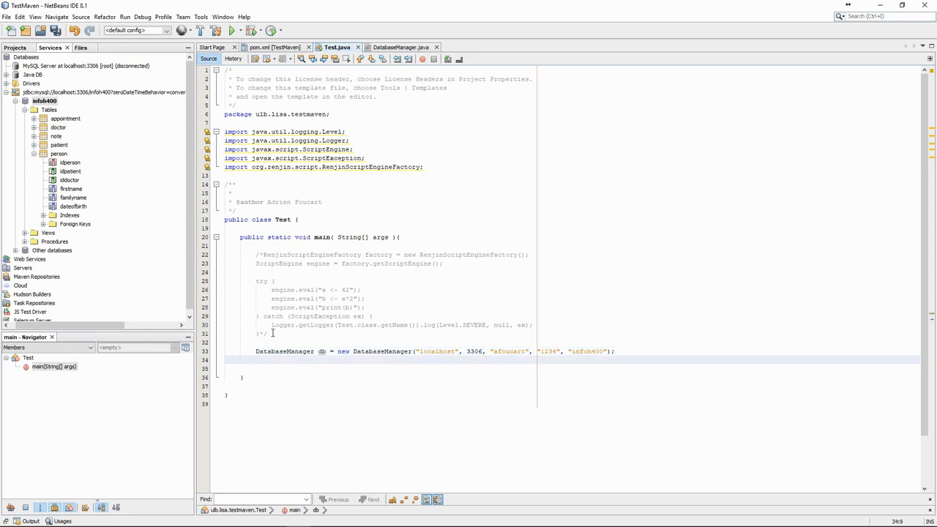
Step: Store db.printPersons() in 'ArrayList<String> persons' in main, save Test.java and run the project
{"action": "type", "text": "ArrayList<String> persons = db.printPersons();"}
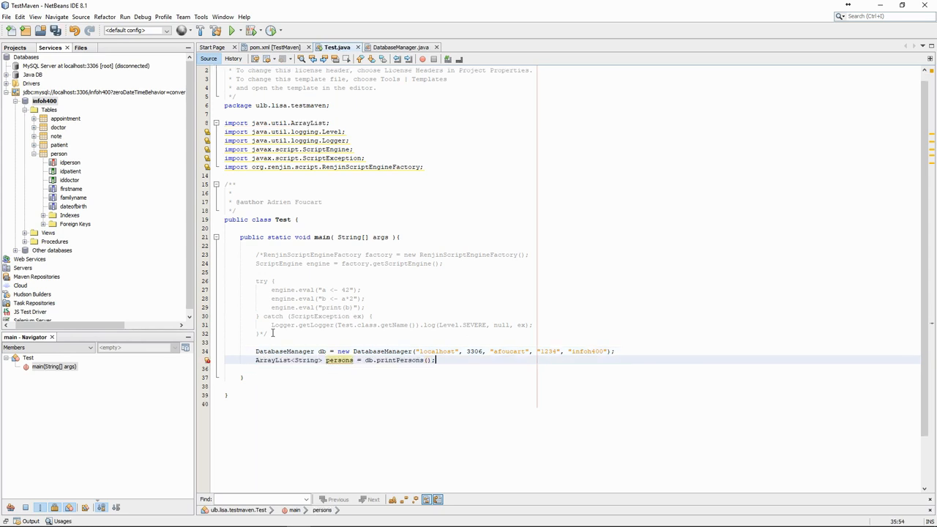
{"action": "key", "text": "ctrl+s"}
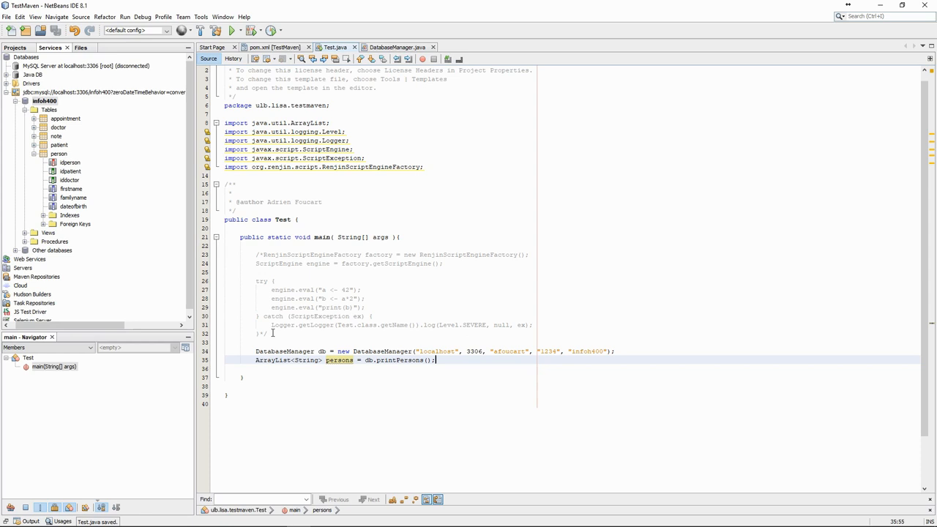
{"action": "mouse_move", "coordinate": [232, 30]}
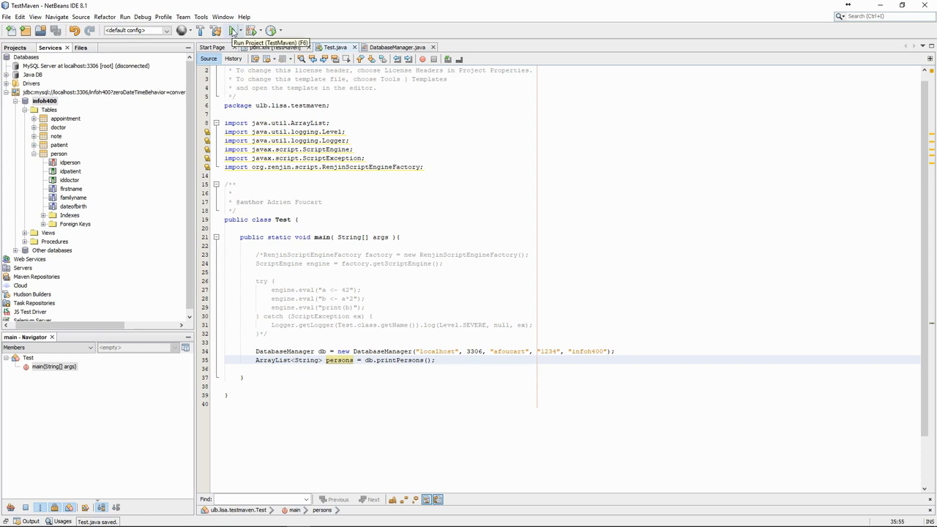
{"action": "left_click", "coordinate": [233, 30]}
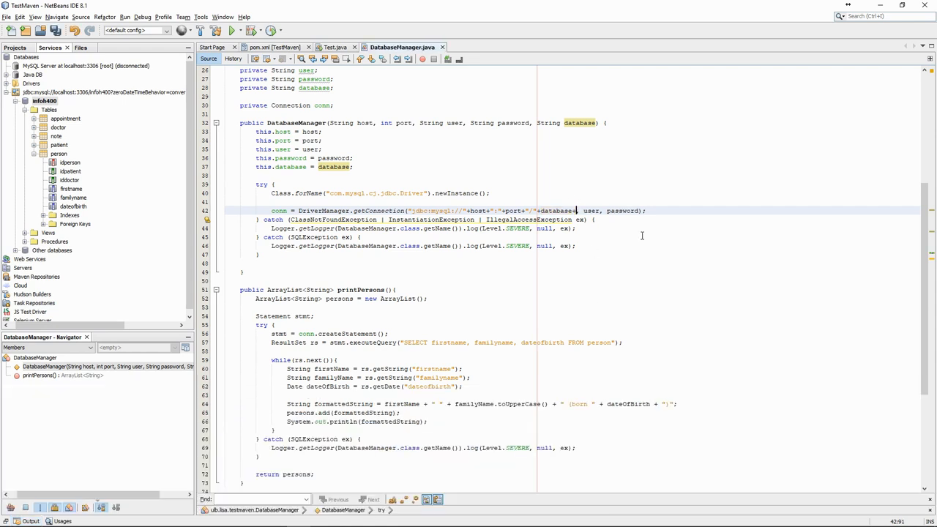
Step: Append '?serverTimezone=Europe/Brussels' to the JDBC connection URL in getConnection
{"action": "type", "text": "\"\""}
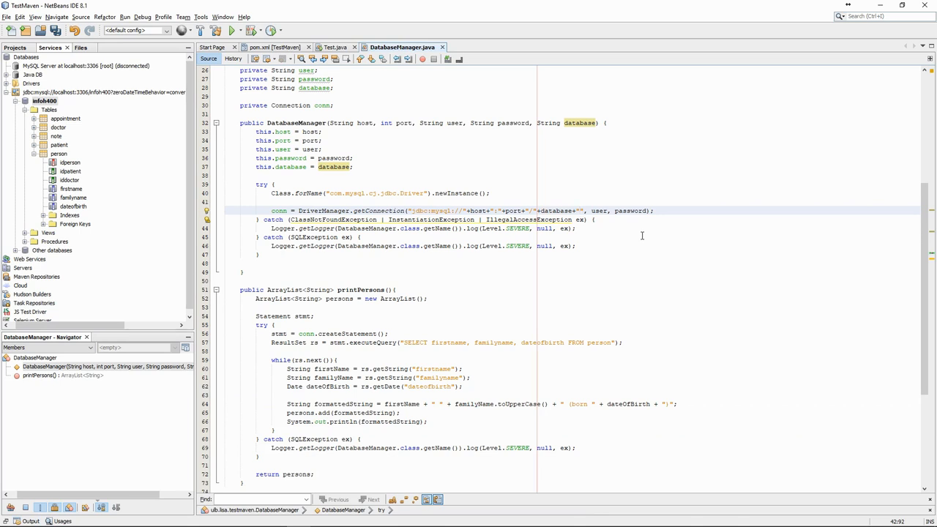
{"action": "type", "text": "?serverTimezone=Europe/Brussels"}
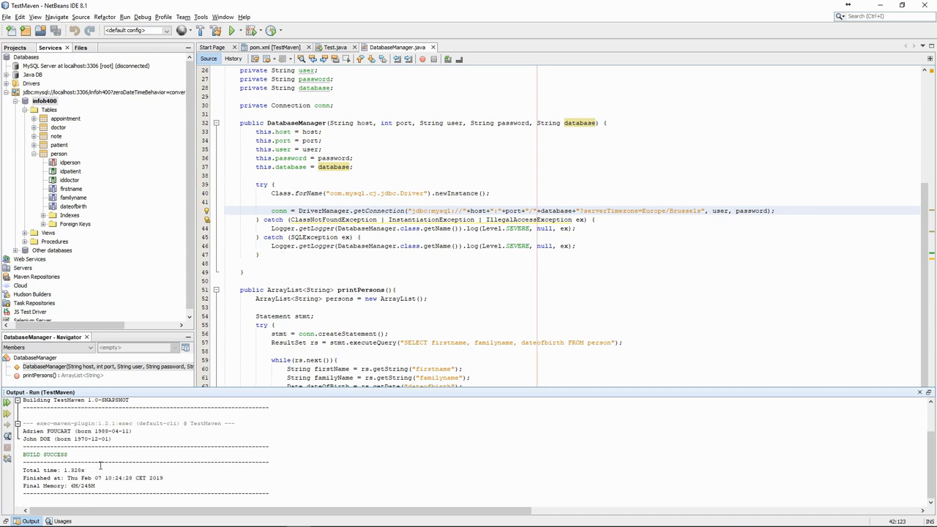
{"action": "mouse_move", "coordinate": [100, 466]}
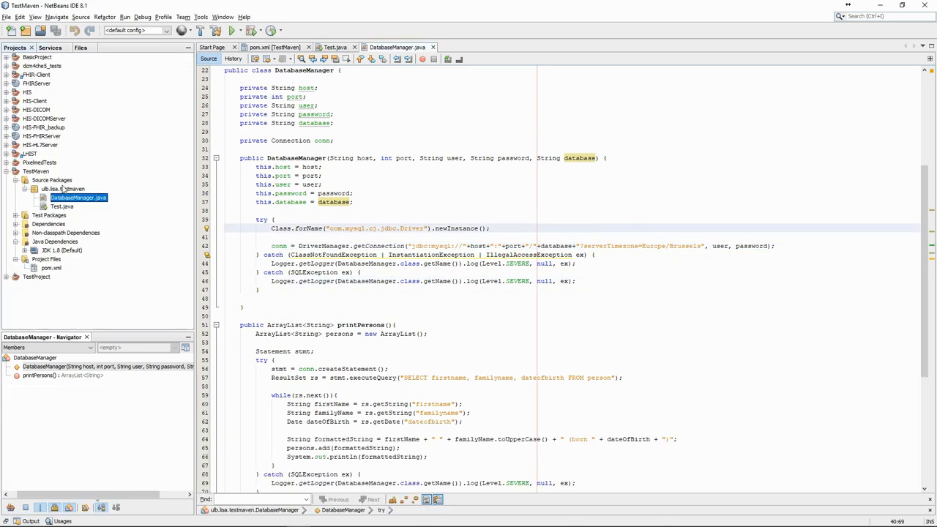
Step: Create a new Java class named Person in the project package
{"action": "right_click", "coordinate": [51, 189]}
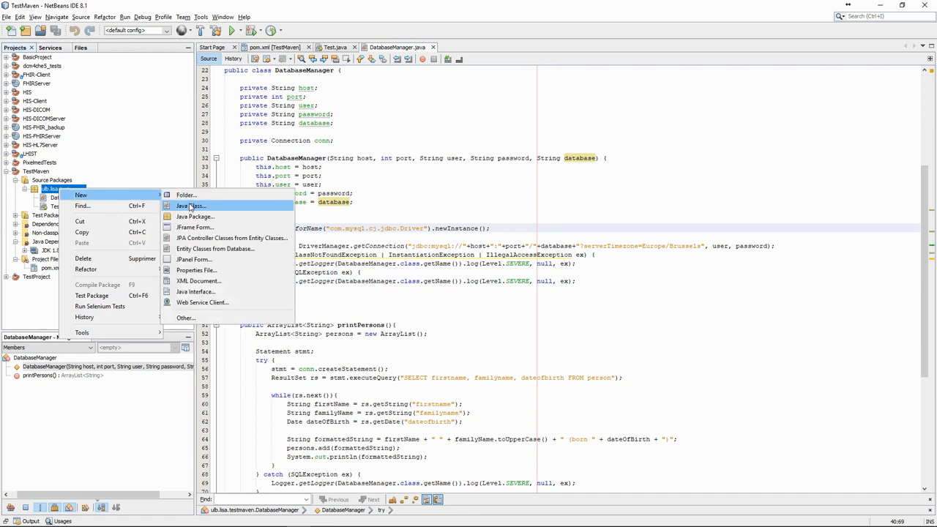
{"action": "left_click", "coordinate": [191, 206]}
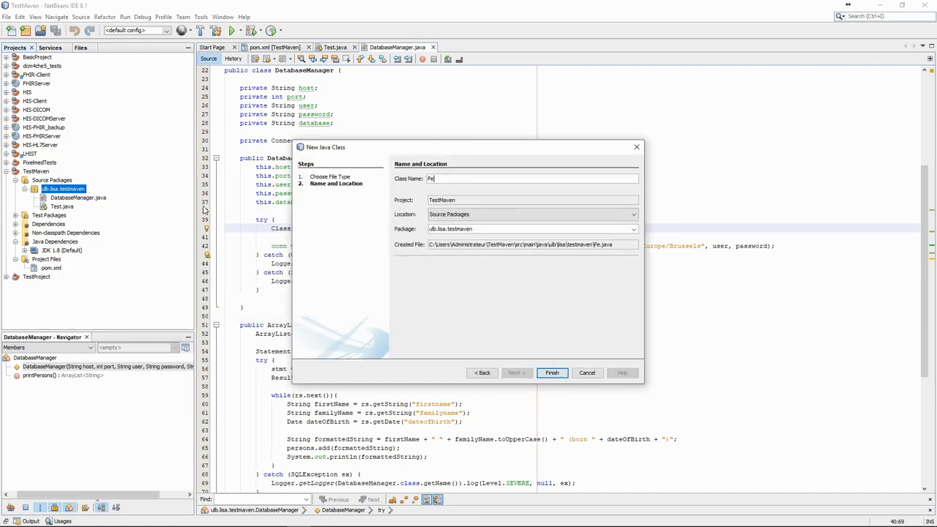
{"action": "left_click", "coordinate": [551, 373]}
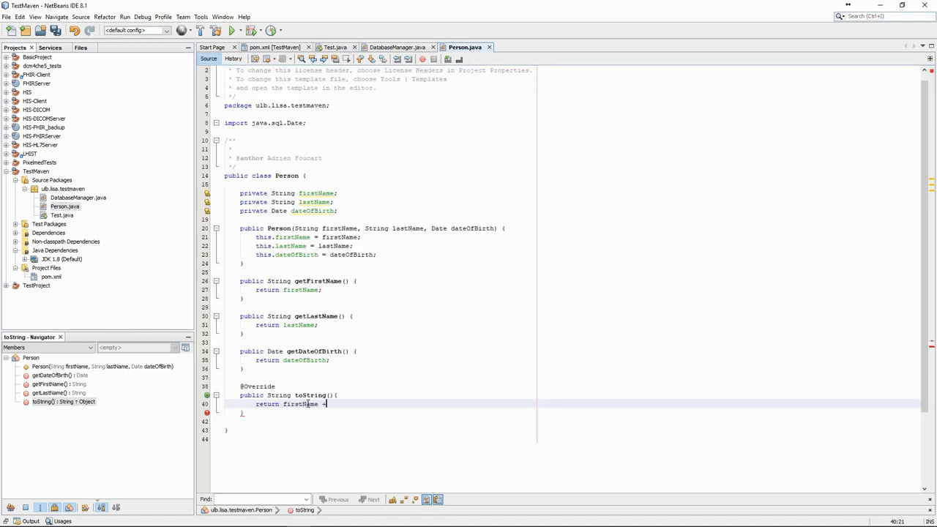
Step: Write Person's toString with the uppercase last name and dateOfBirth, then save
{"action": "type", "text": "\" \" + lastNam"}
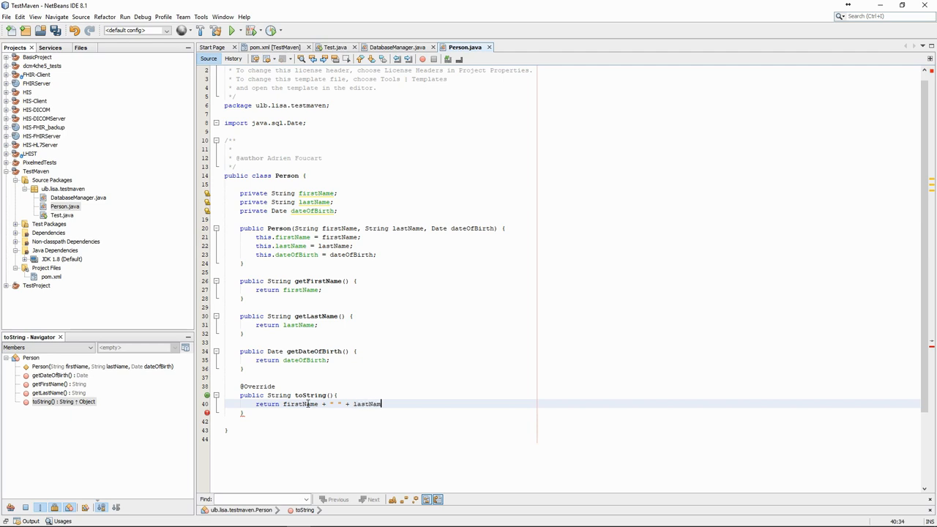
{"action": "type", "text": ".toUpperCase() + \" (born \" +"}
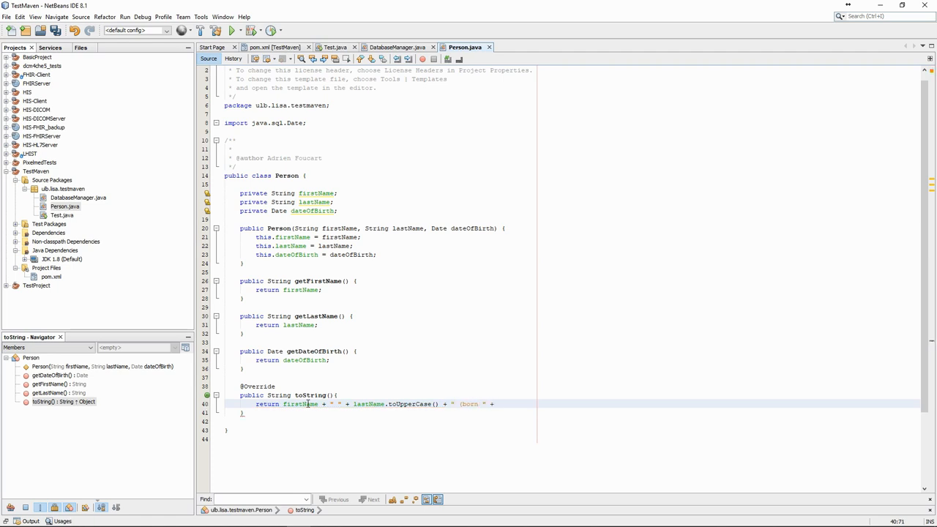
{"action": "type", "text": "dateOfBirth + \")\";"}
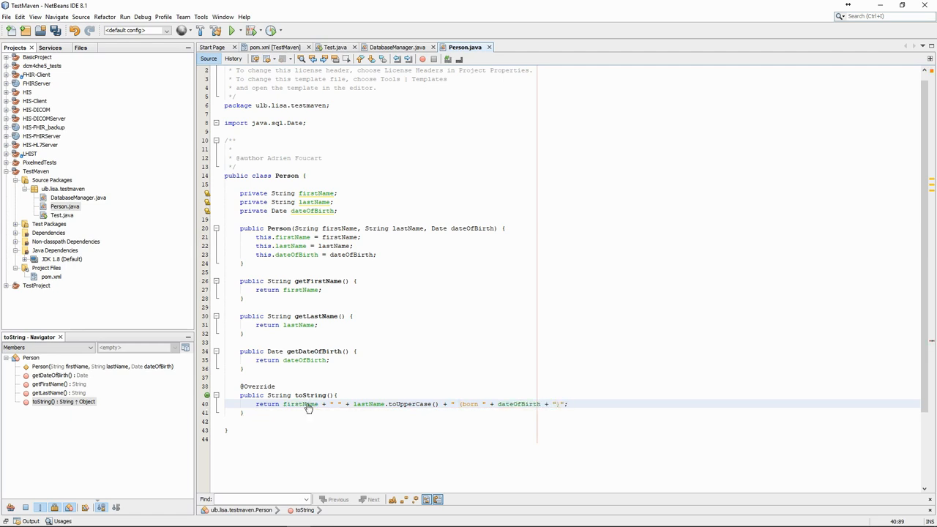
{"action": "key", "text": "ctrl+s"}
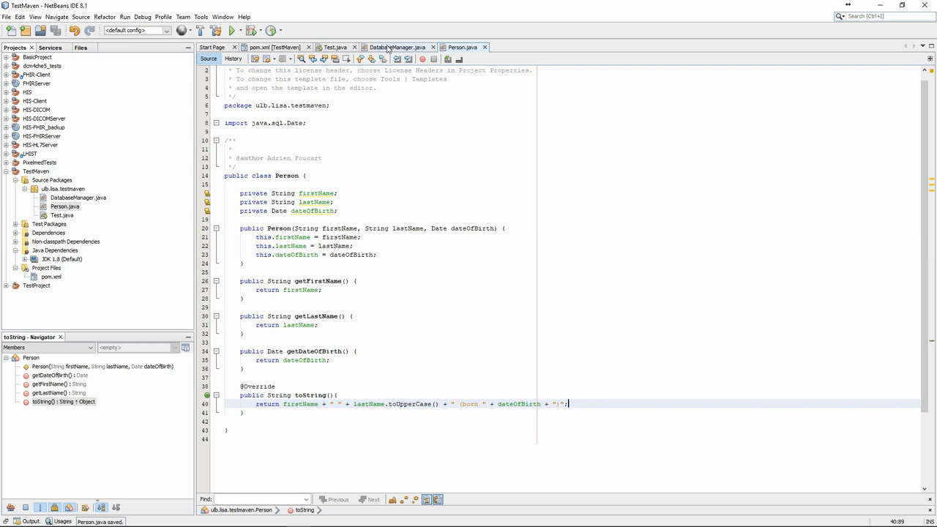
{"action": "left_click", "coordinate": [397, 47]}
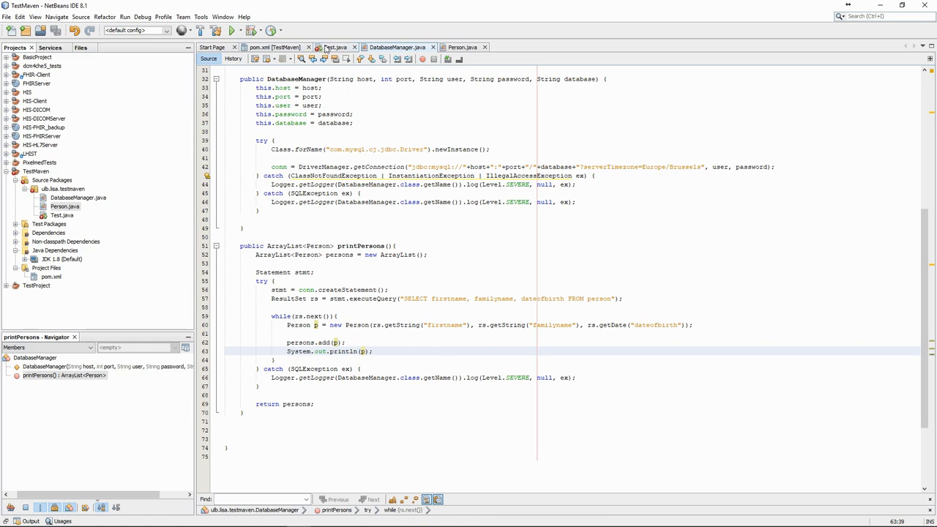
Step: Delete the unused imports from Test.java, keeping ArrayList
{"action": "left_click", "coordinate": [335, 47]}
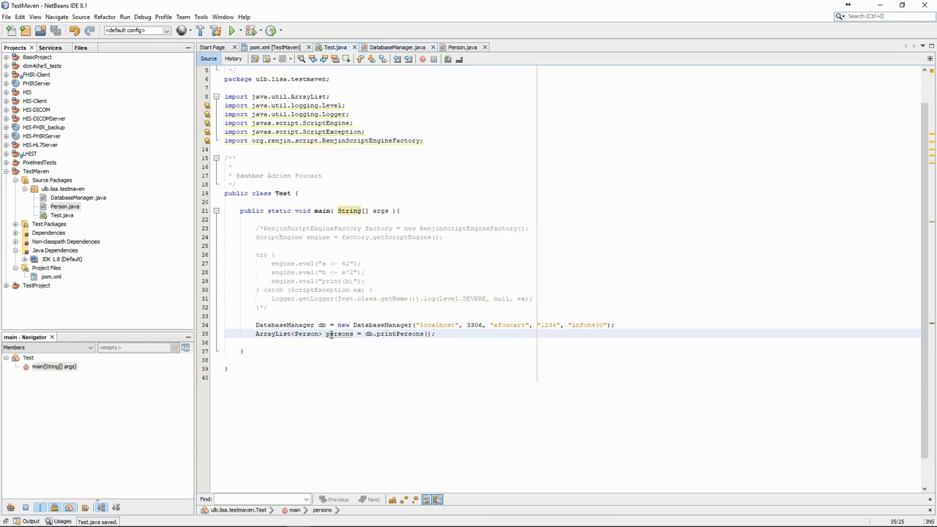
{"action": "double_click", "coordinate": [304, 333]}
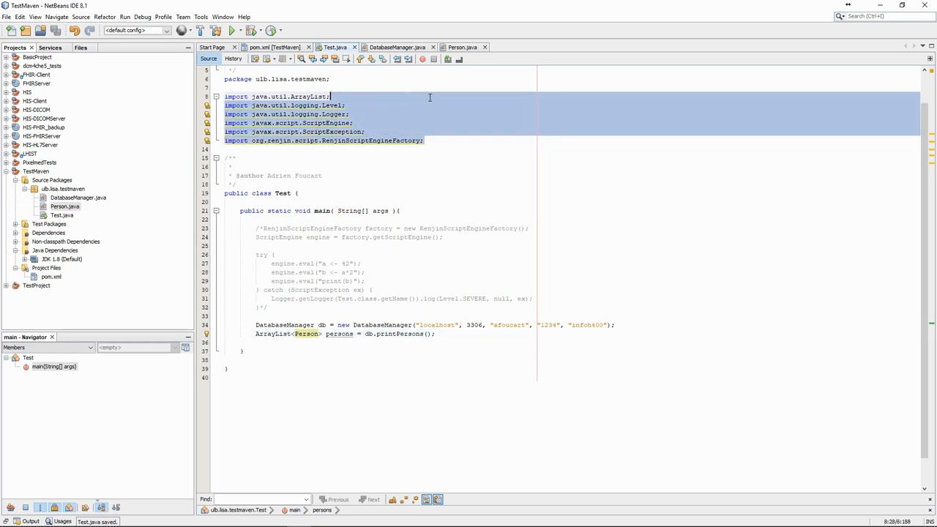
{"action": "key", "text": "Delete"}
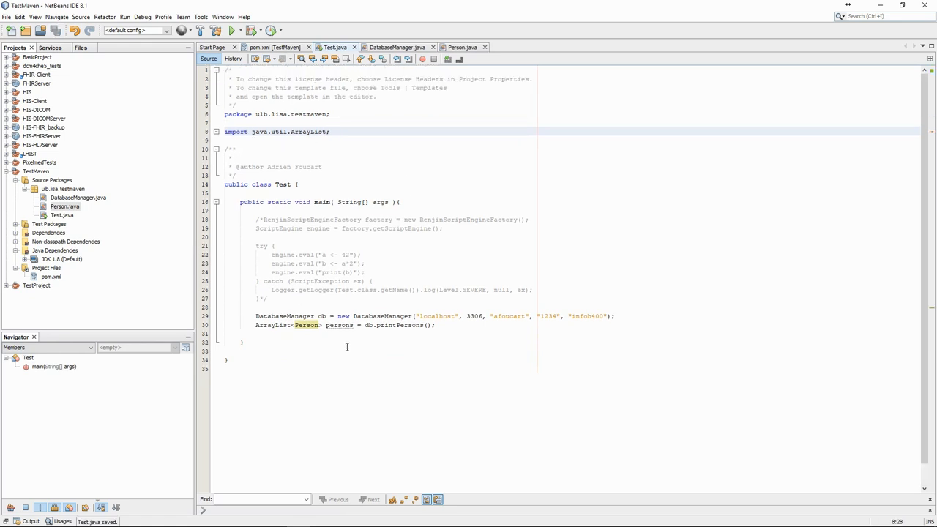
{"action": "left_click", "coordinate": [398, 47]}
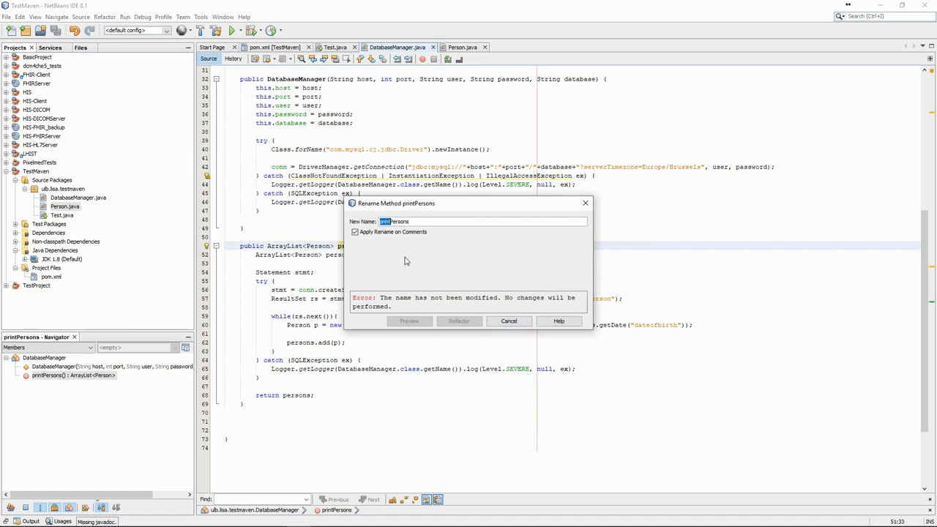
Step: Rename printPersons to getPersons, print each person with System.out.println(p) in main, and run
{"action": "type", "text": "getPersons"}
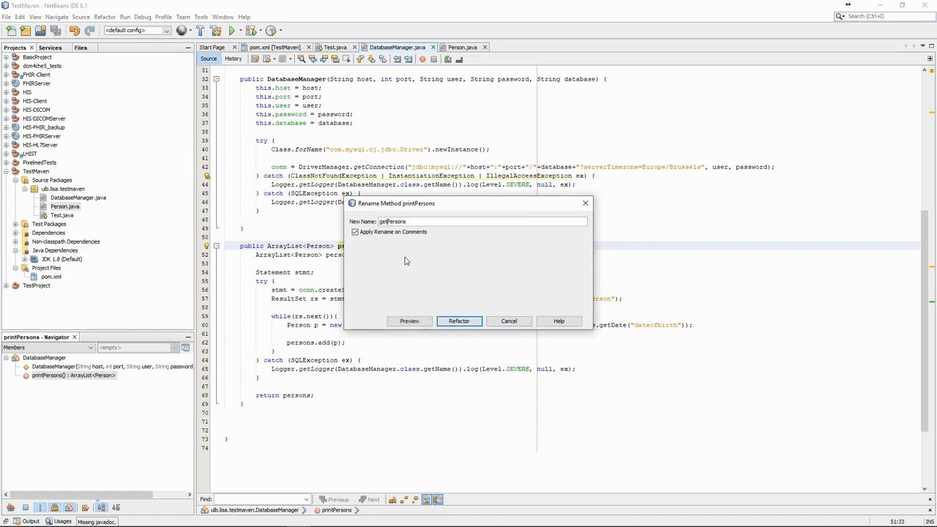
{"action": "left_click", "coordinate": [458, 320]}
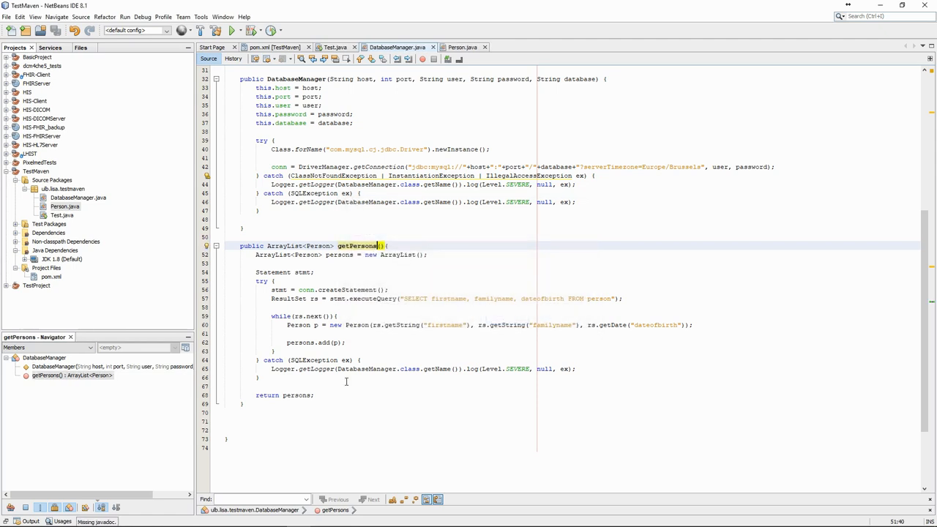
{"action": "left_click", "coordinate": [335, 47]}
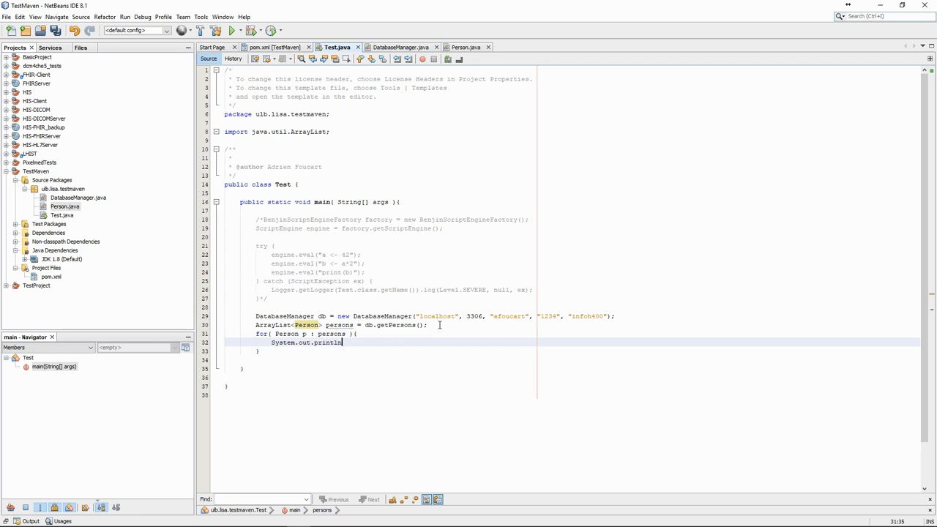
{"action": "type", "text": "(p);"}
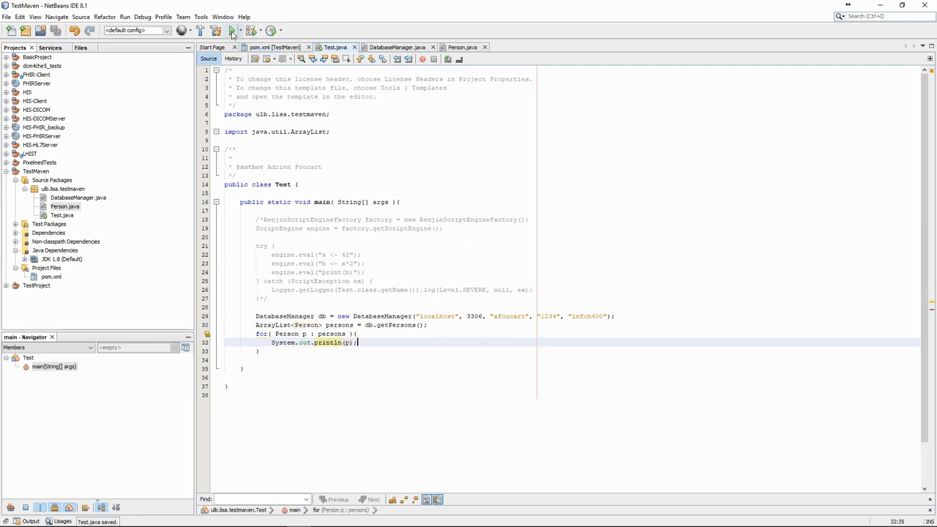
{"action": "left_click", "coordinate": [231, 30]}
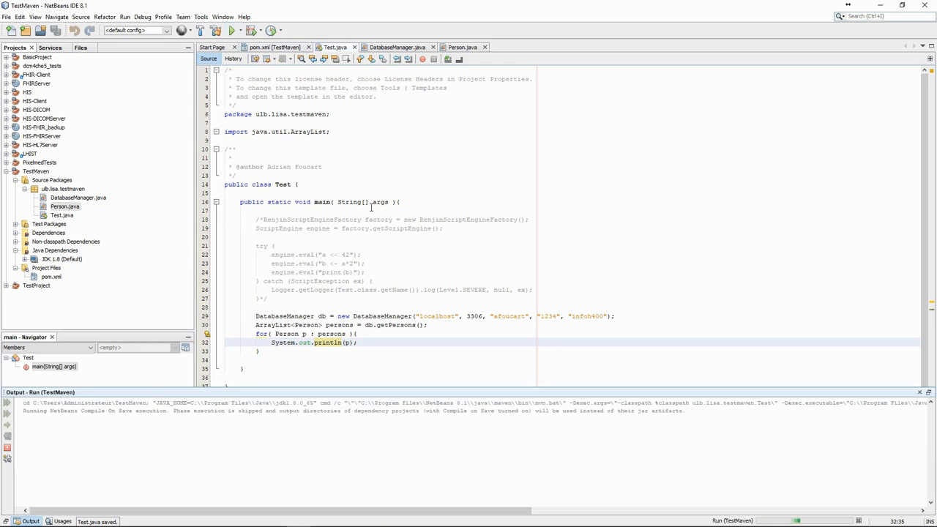
{"action": "left_click", "coordinate": [231, 30]}
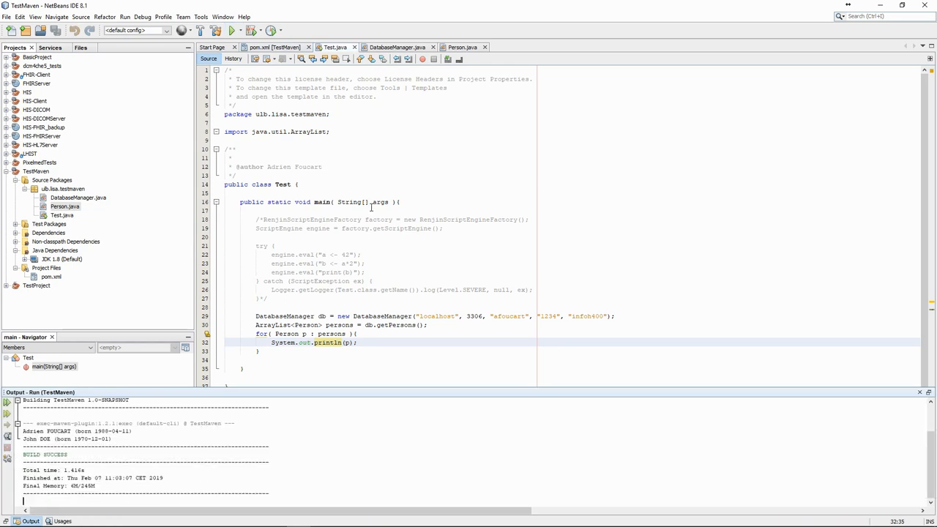